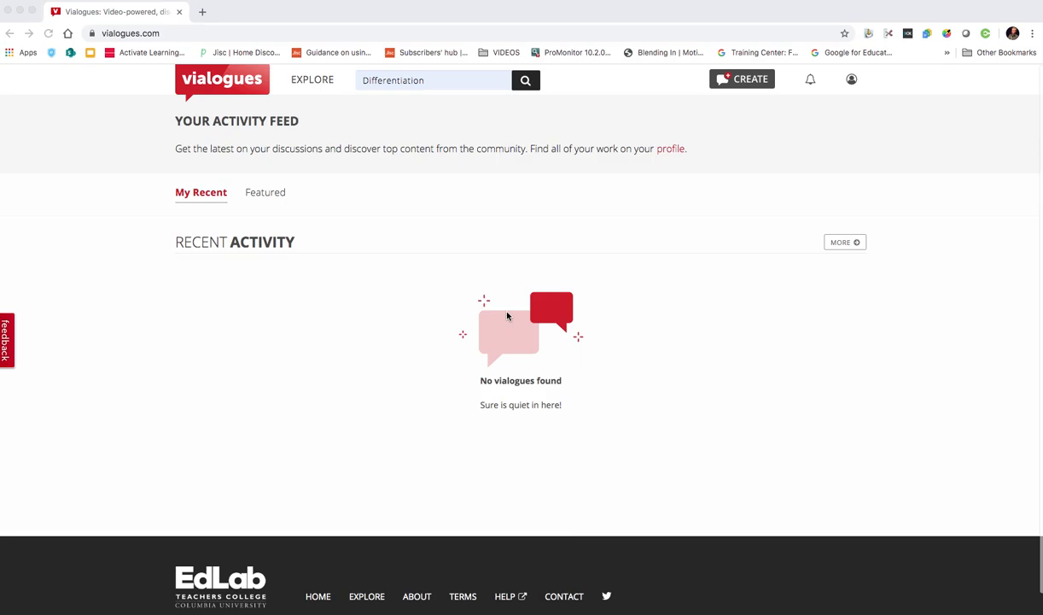
{"action": "mouse_move", "coordinate": [521, 94]}
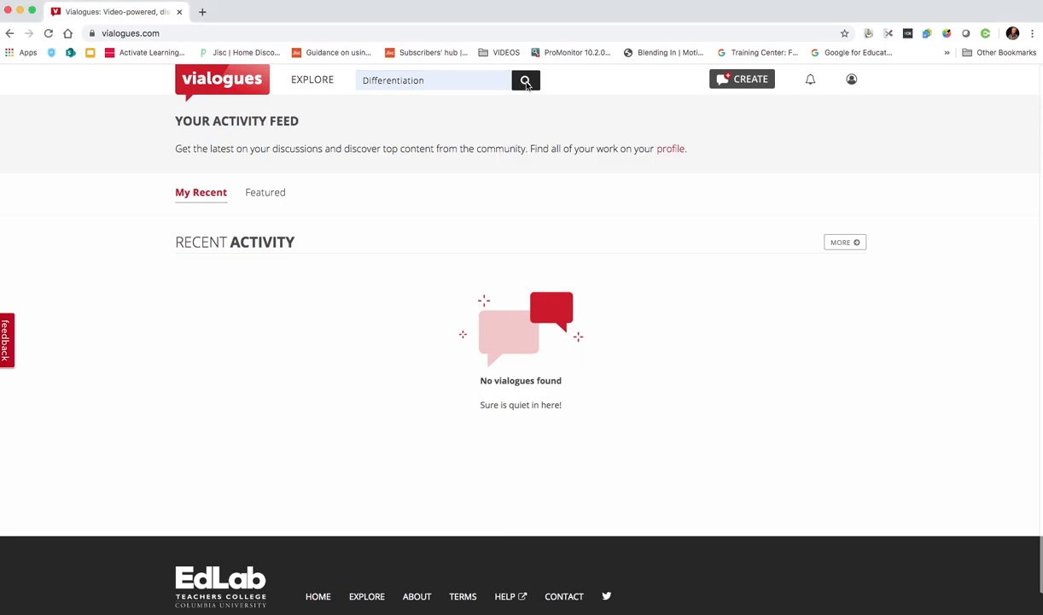
- Search for Differentiation and open the 'Differentiation: Howard Garner' vialogue from the results
{"action": "left_click", "coordinate": [524, 80]}
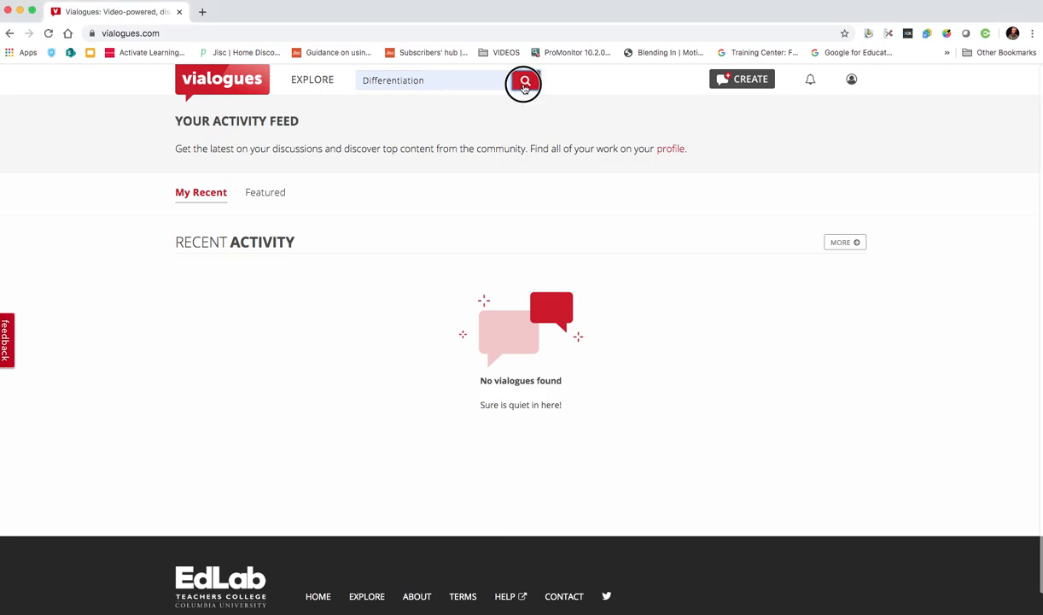
{"action": "left_click", "coordinate": [524, 80]}
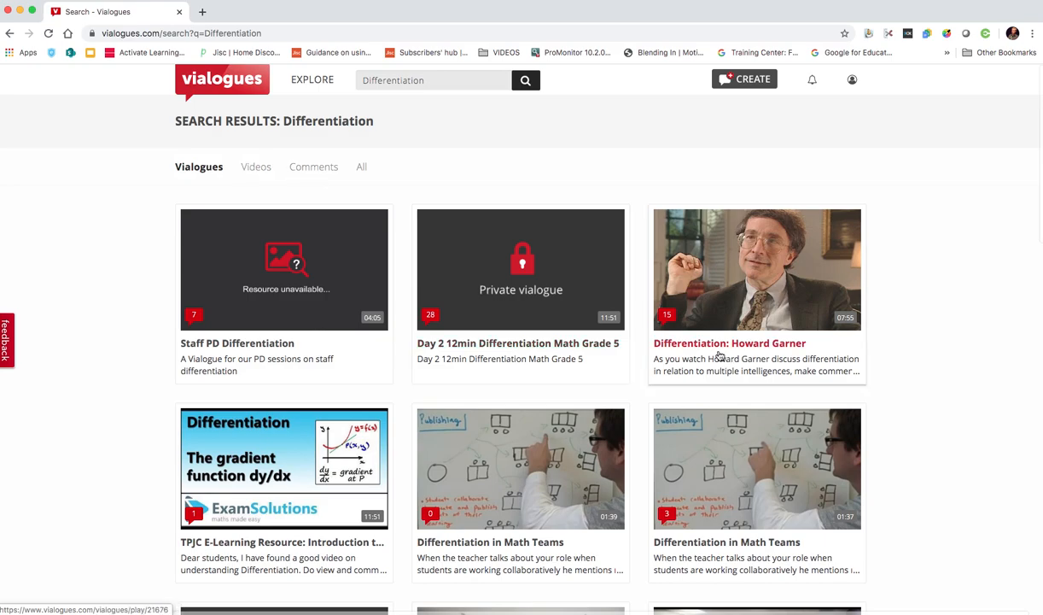
{"action": "left_click", "coordinate": [731, 341]}
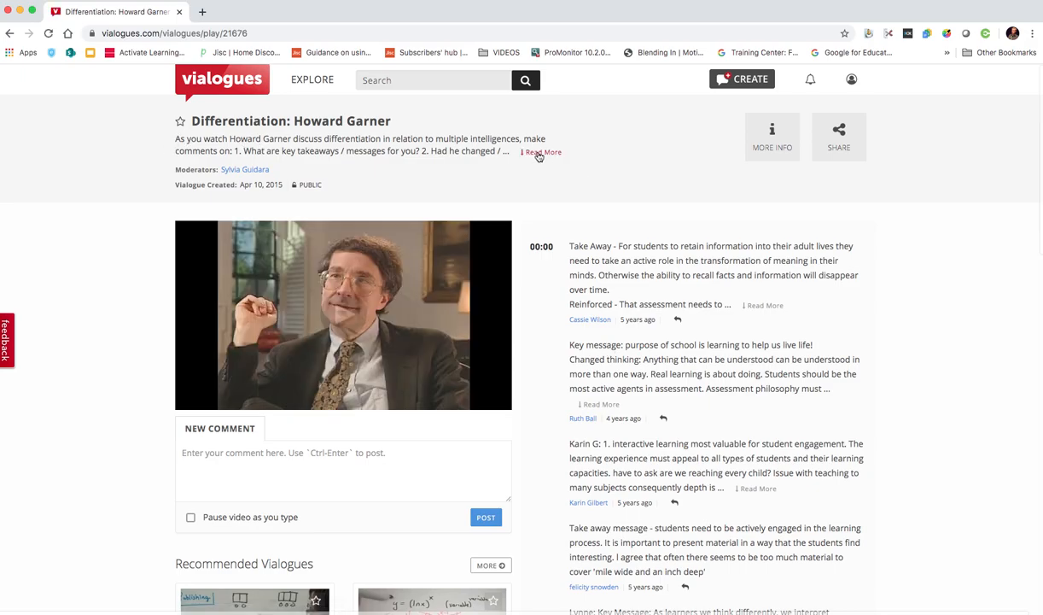
- Expand the full description with both reflection questions and browse through the comment thread
{"action": "left_click", "coordinate": [541, 152]}
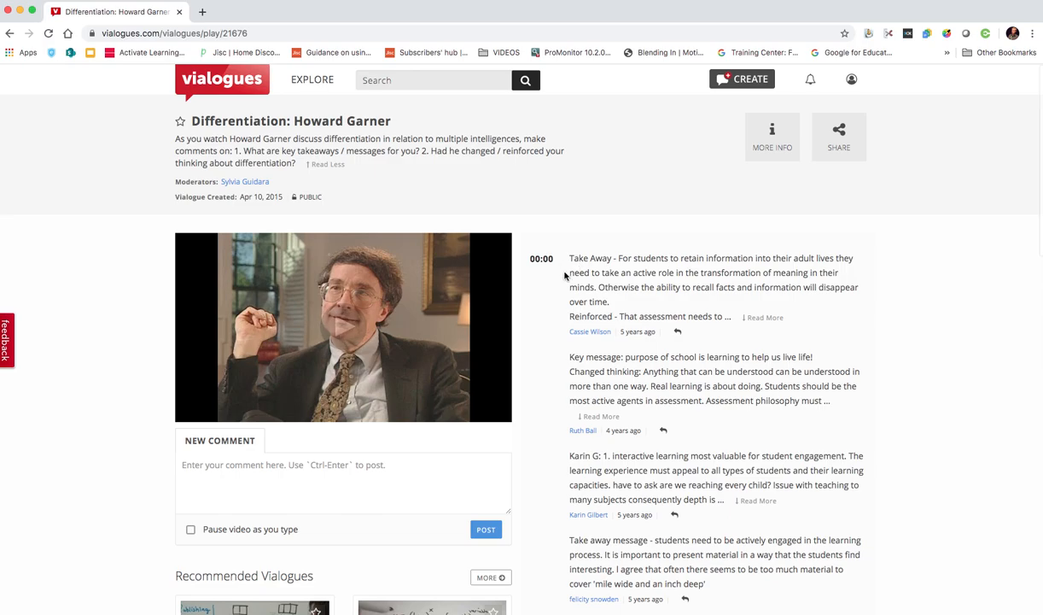
{"action": "scroll", "scroll_direction": "down", "scroll_amount": 3}
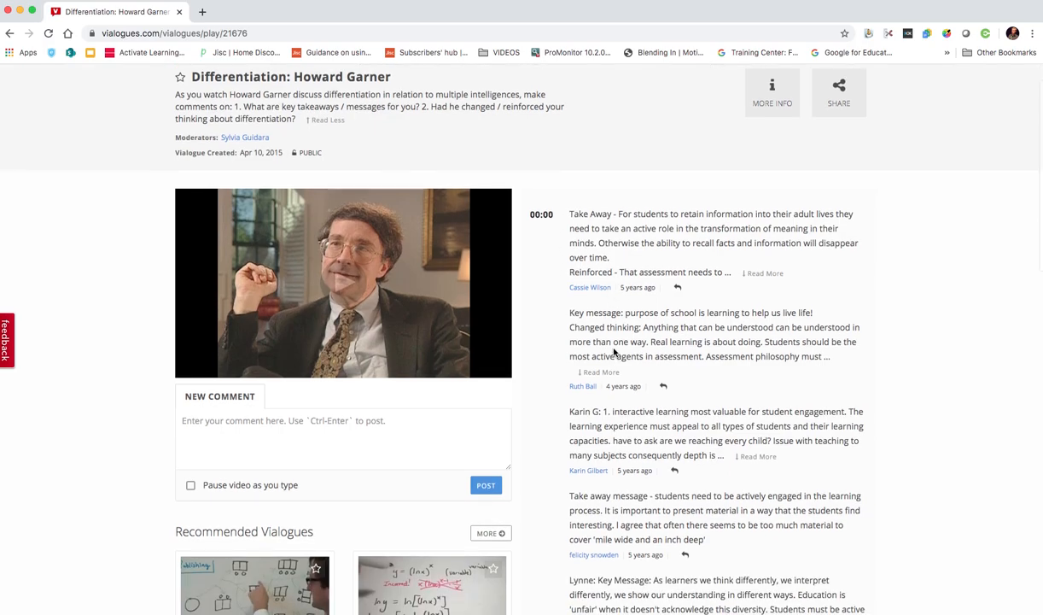
{"action": "scroll", "scroll_direction": "down", "scroll_amount": 3}
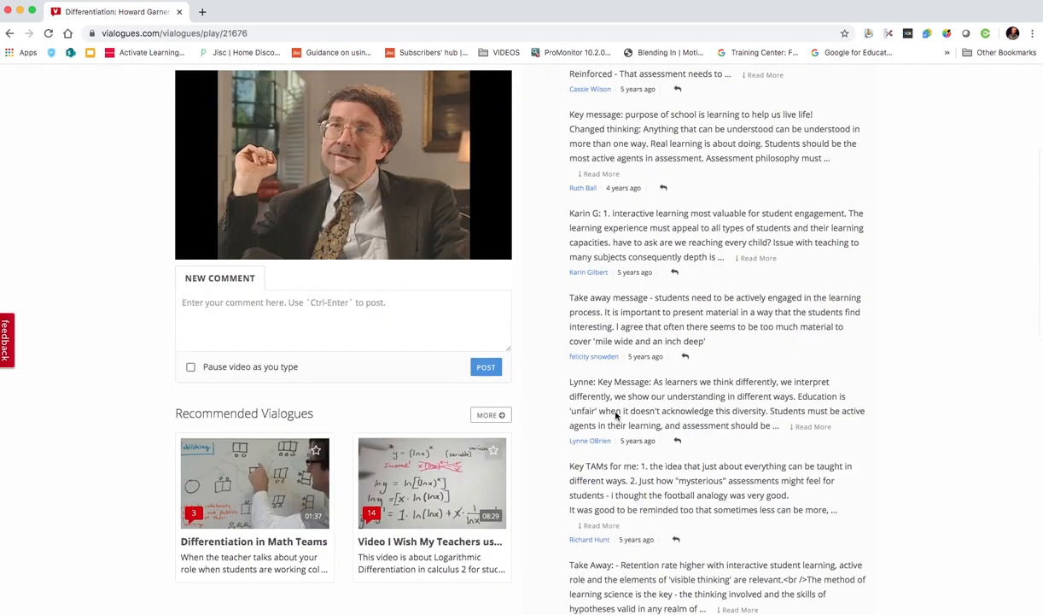
{"action": "scroll", "scroll_direction": "down", "scroll_amount": 3}
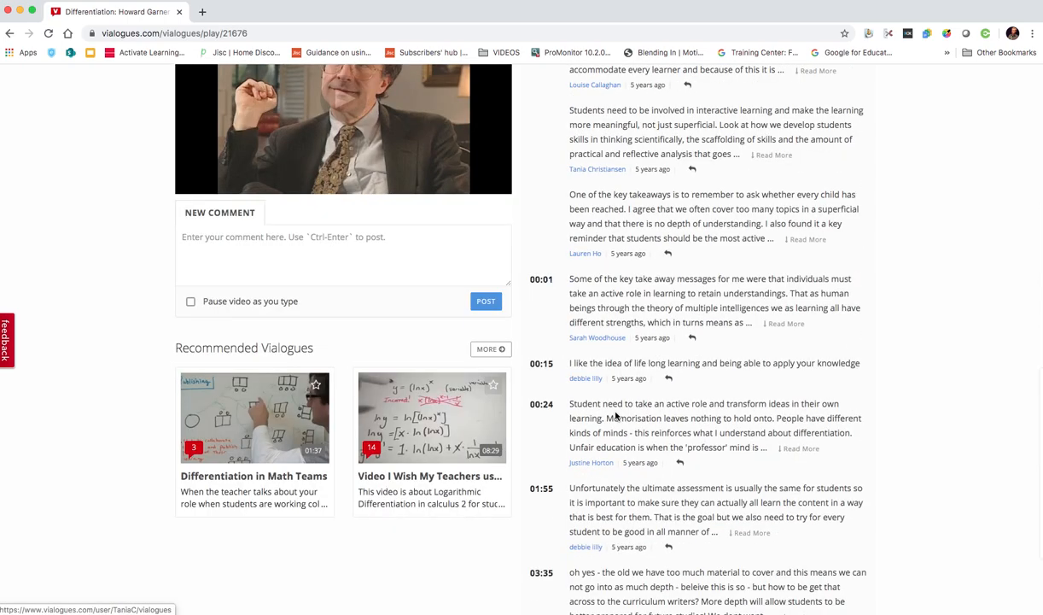
{"action": "scroll", "scroll_direction": "down", "scroll_amount": 3}
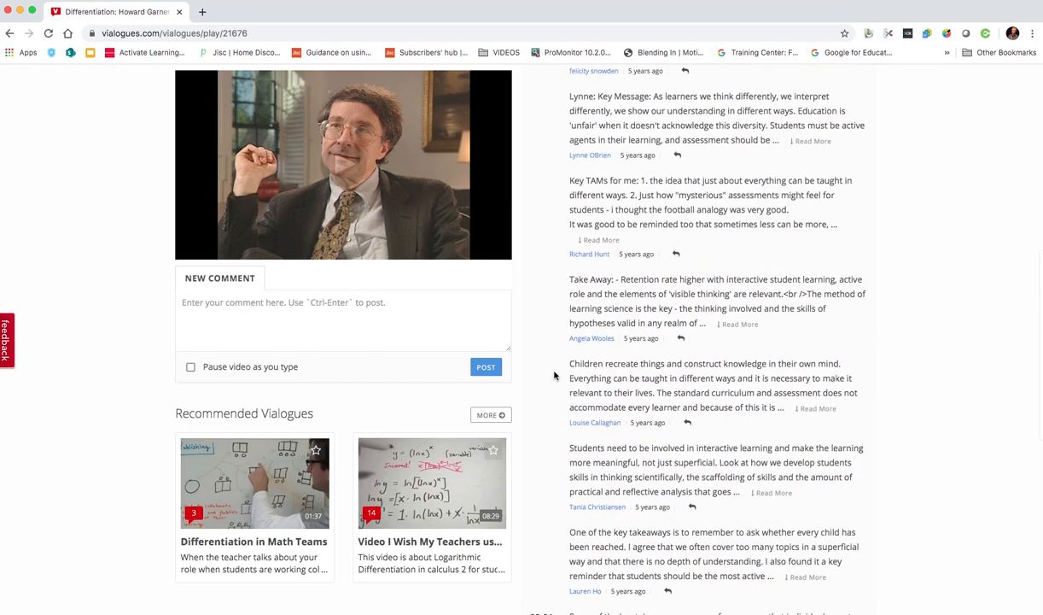
{"action": "scroll", "scroll_direction": "down", "scroll_amount": 3}
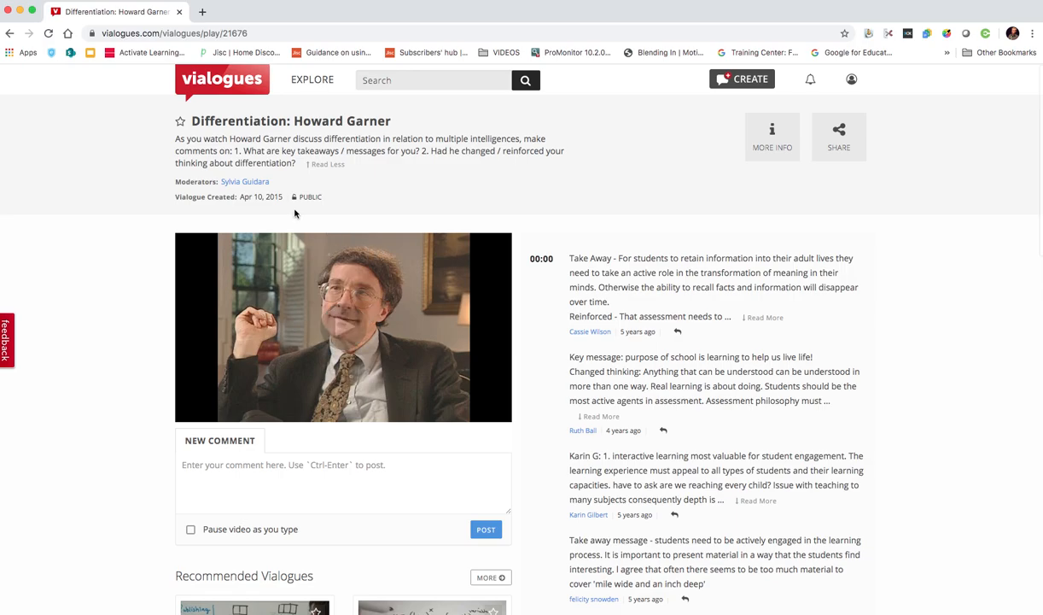
- Return to the Vialogues activity feed home page via the logo
{"action": "left_click", "coordinate": [221, 81]}
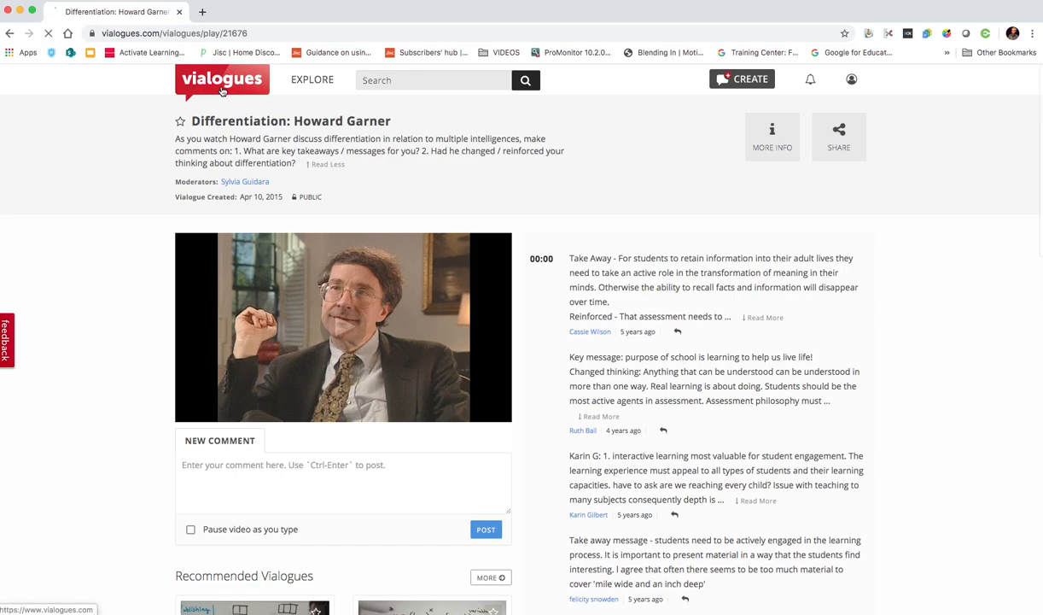
{"action": "left_click", "coordinate": [222, 81]}
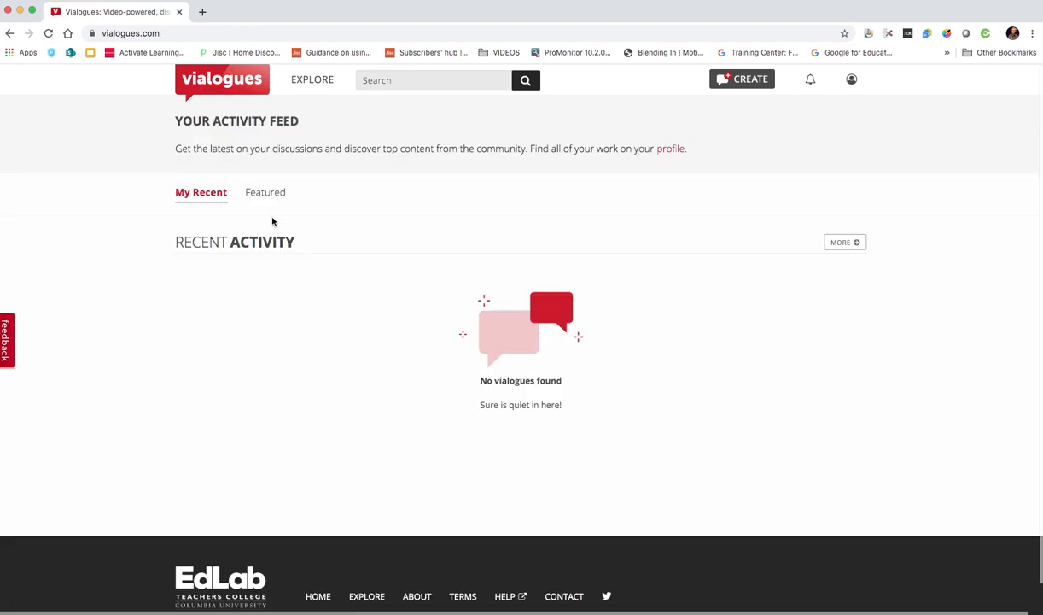
{"action": "mouse_move", "coordinate": [608, 129]}
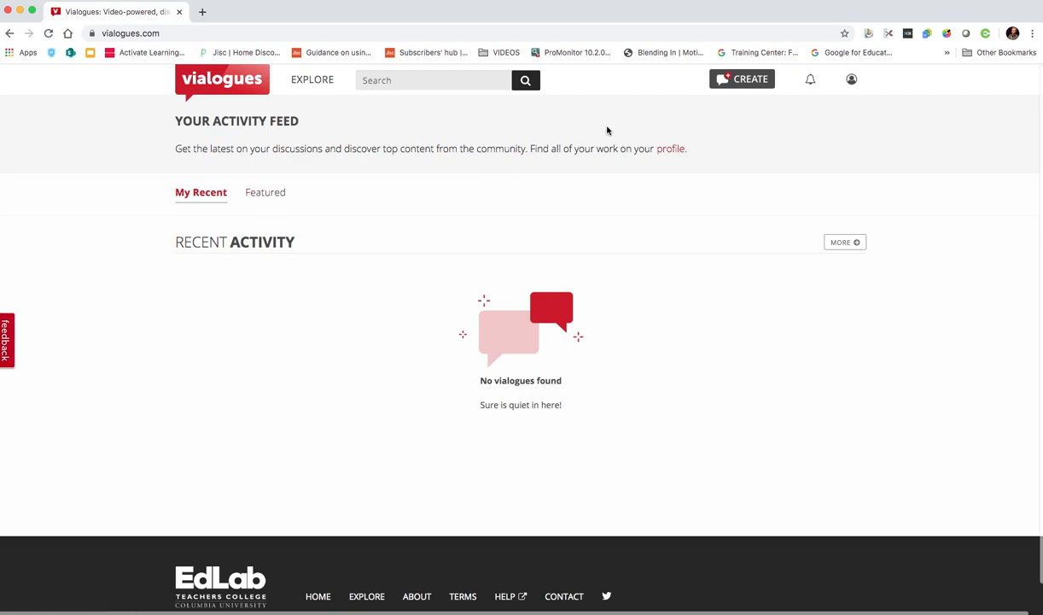
{"action": "mouse_move", "coordinate": [741, 78]}
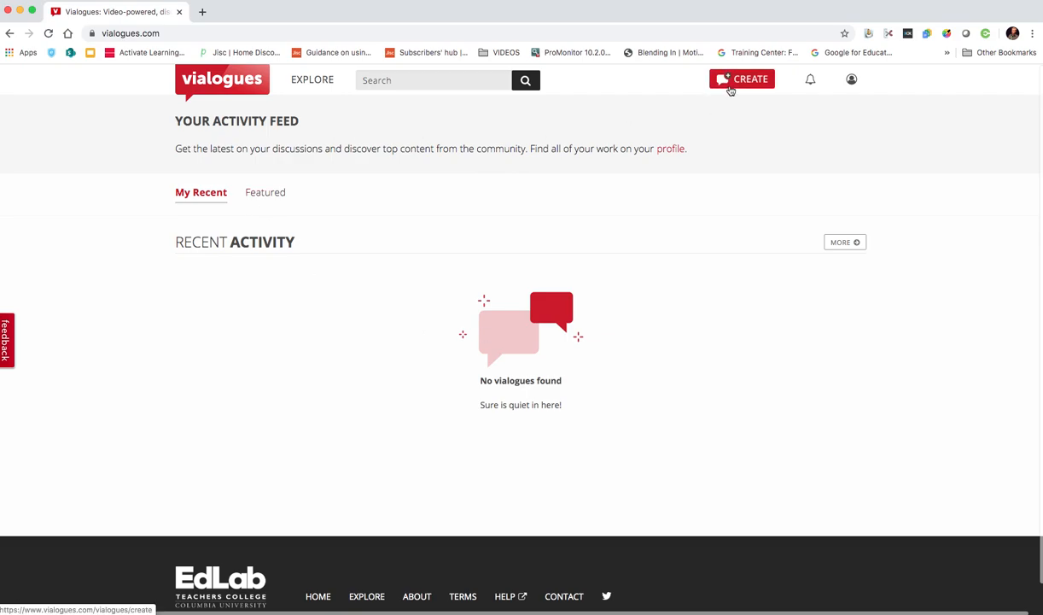
- Open the Create New Vialogue page from the header's CREATE button
{"action": "left_click", "coordinate": [742, 78]}
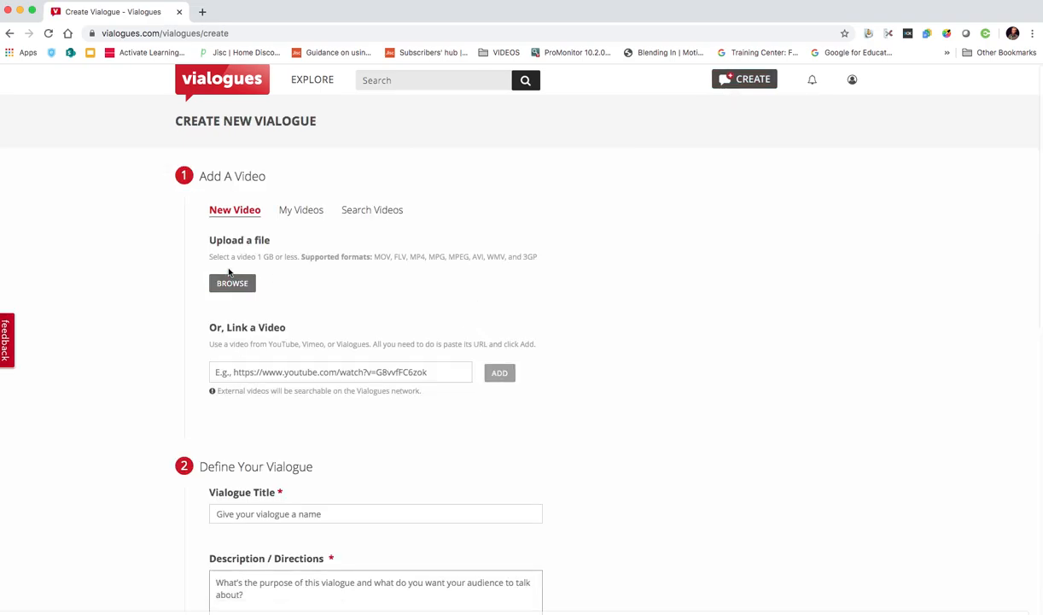
{"action": "mouse_move", "coordinate": [372, 271]}
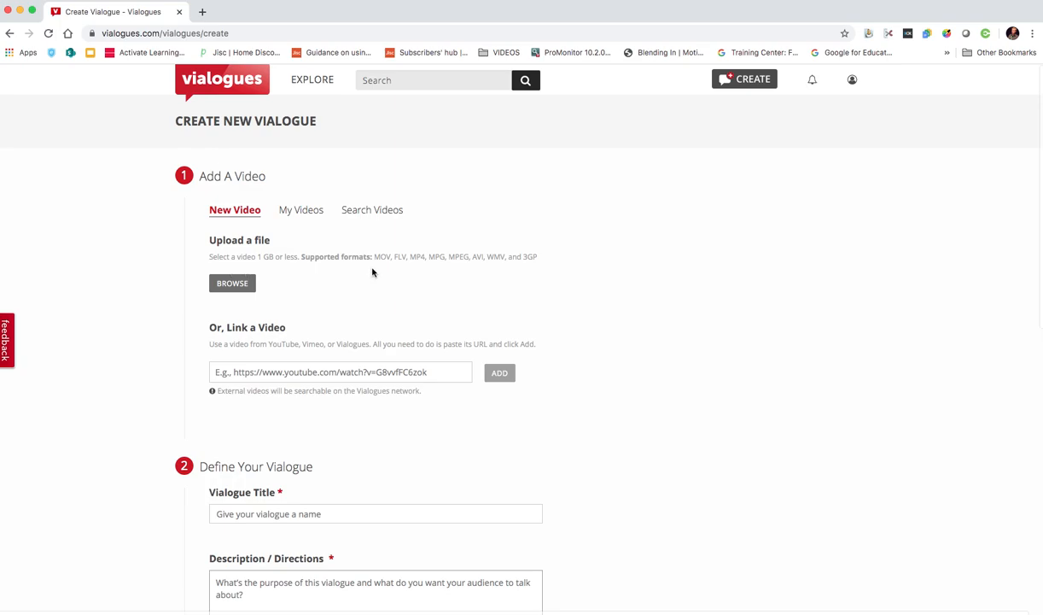
{"action": "mouse_move", "coordinate": [389, 268]}
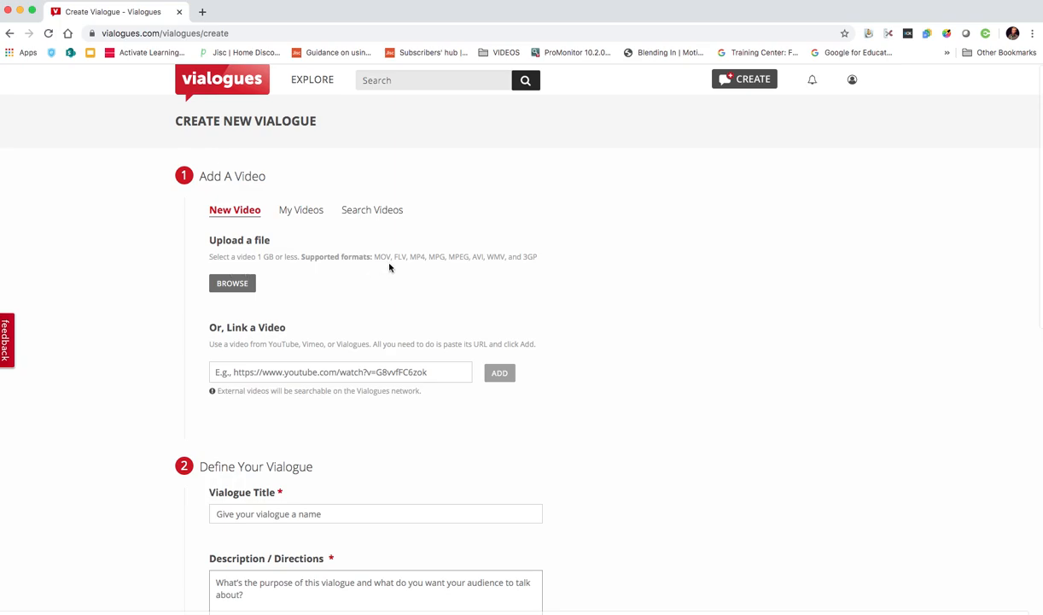
{"action": "mouse_move", "coordinate": [423, 266]}
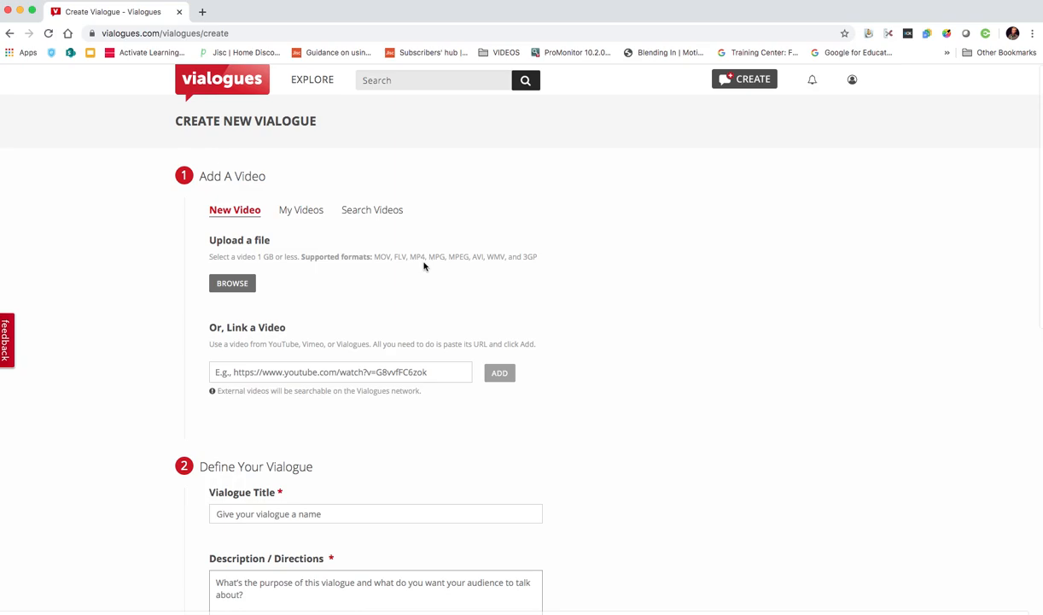
{"action": "mouse_move", "coordinate": [458, 266]}
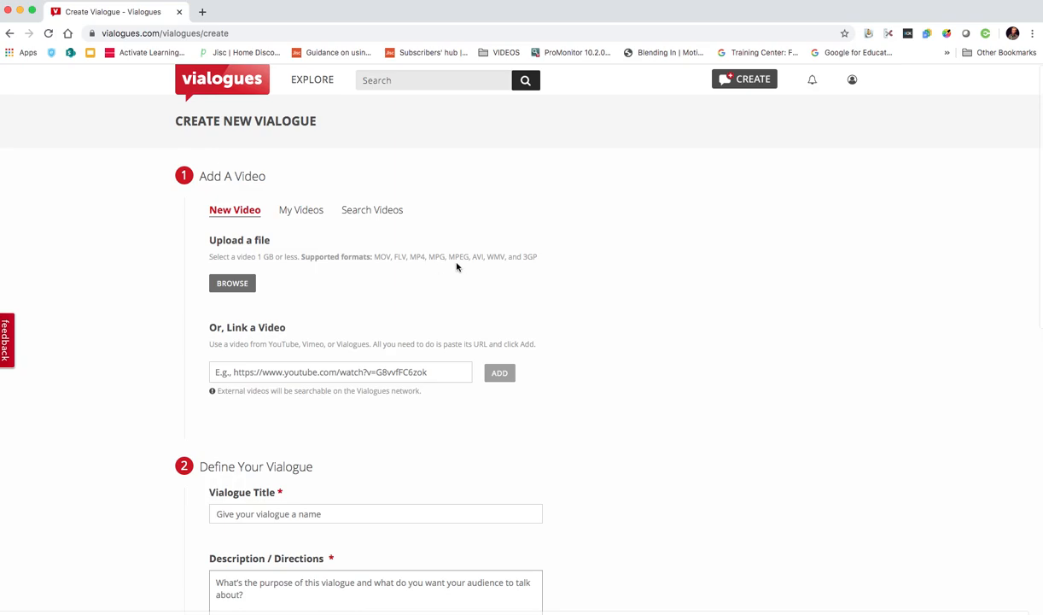
{"action": "mouse_move", "coordinate": [492, 266]}
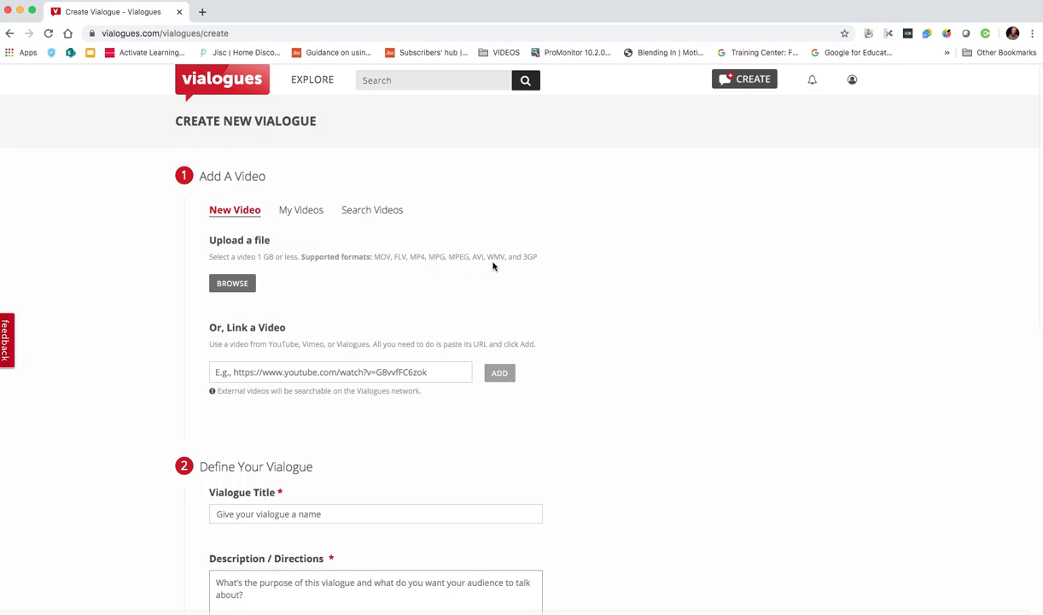
{"action": "mouse_move", "coordinate": [526, 266]}
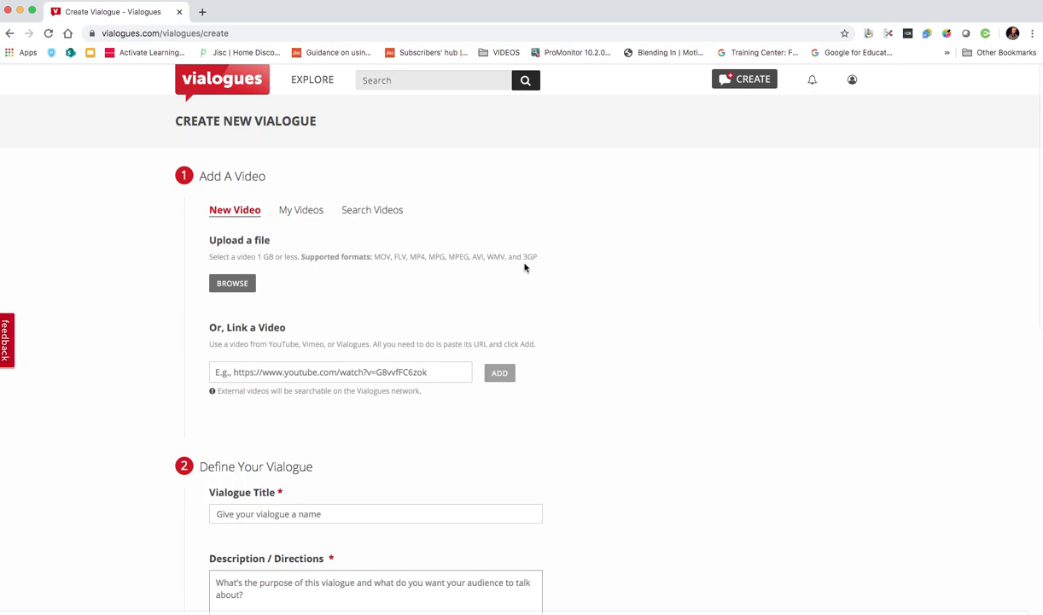
{"action": "mouse_move", "coordinate": [297, 268]}
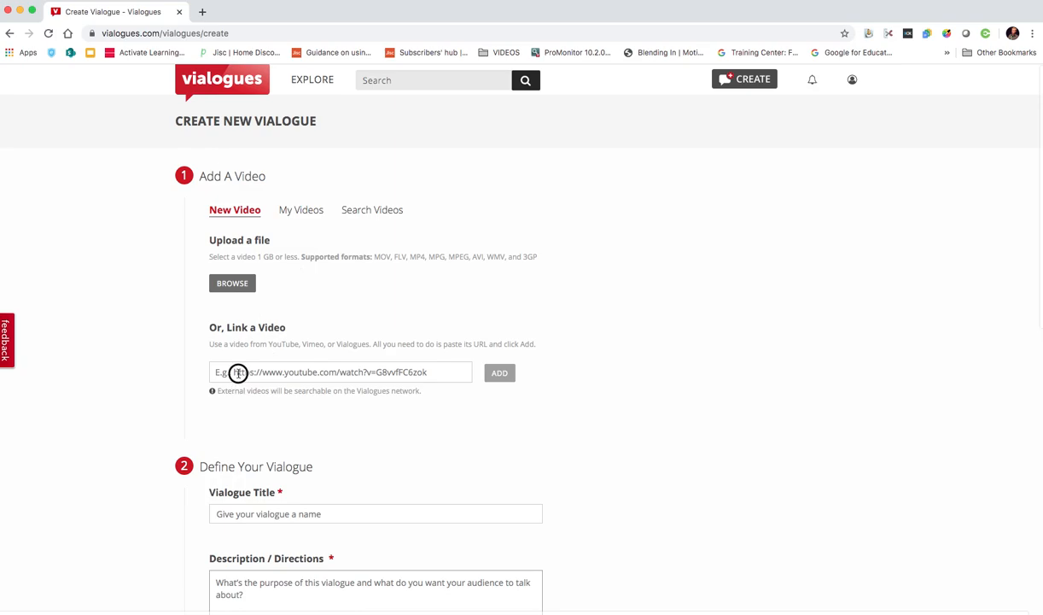
{"action": "type", "text": "https://youtu.be/VUqZbk5KzS4"}
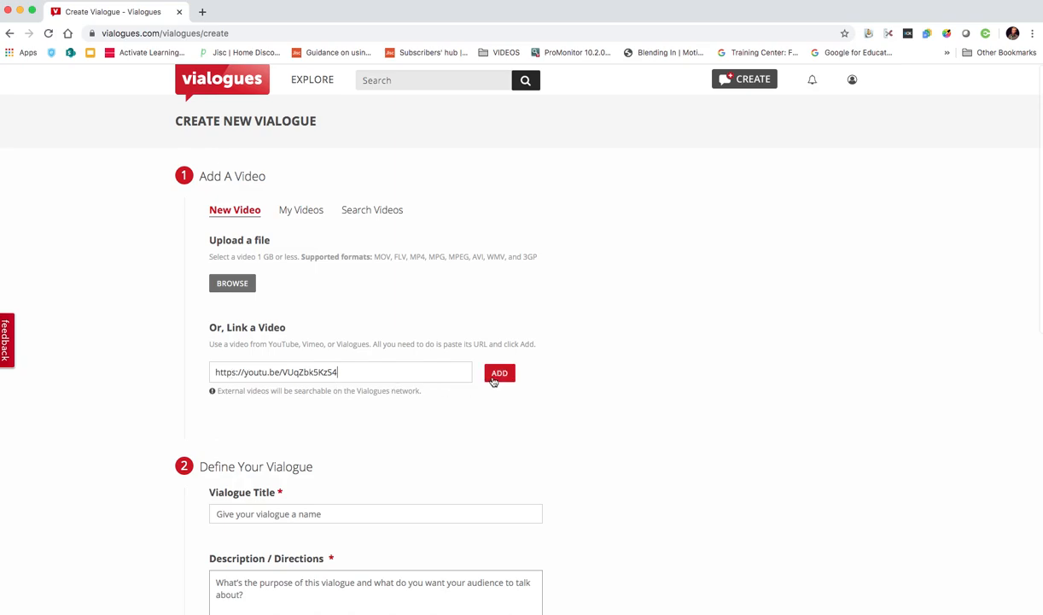
{"action": "left_click", "coordinate": [498, 372]}
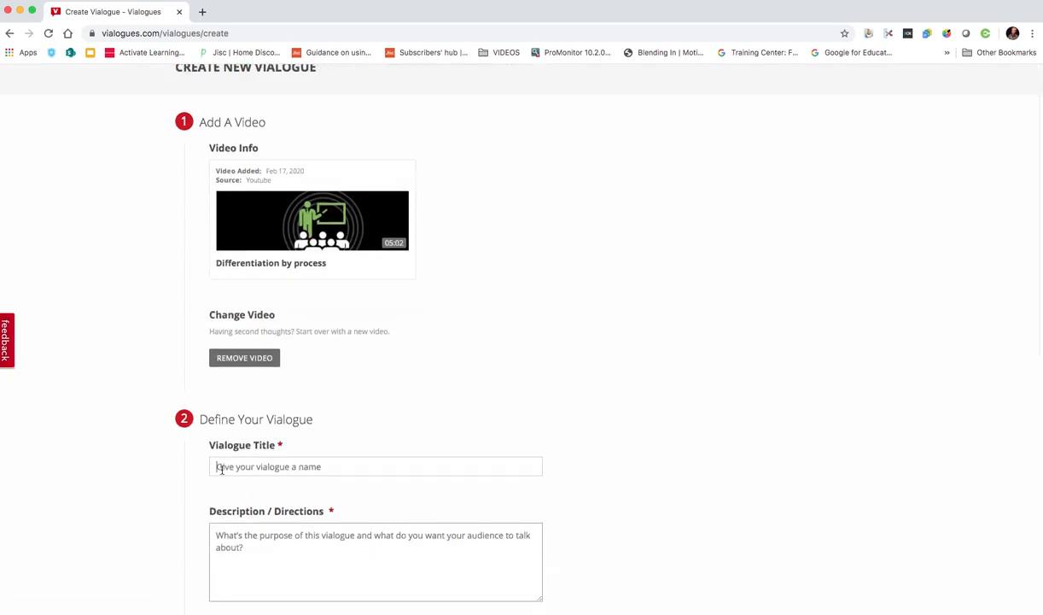
- Enter 'Differentiation' as the Vialogue Title and move to the description box
{"action": "type", "text": "Differentiation"}
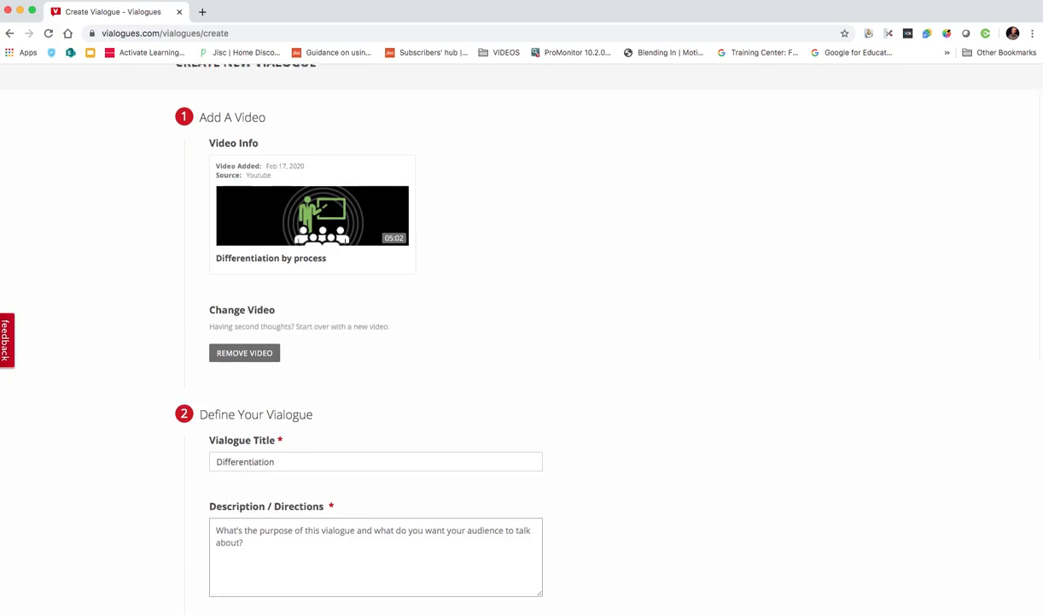
{"action": "scroll", "scroll_direction": "down", "scroll_amount": 3}
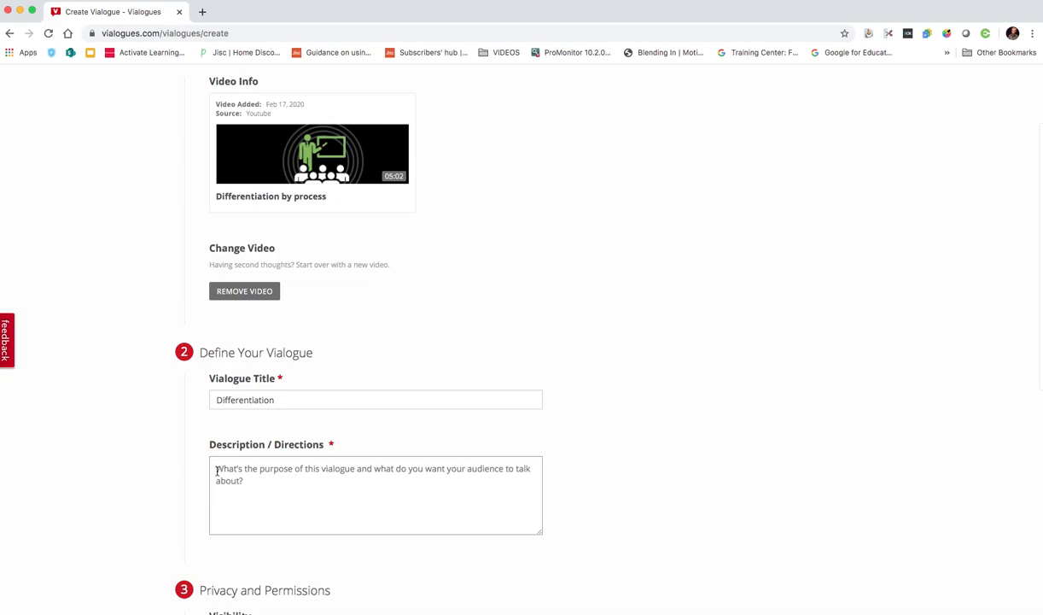
- Write 'What are your thoughts, on how you can use Differentiation by process in your lessons', fixing a typo
{"action": "type", "text": "What are you"}
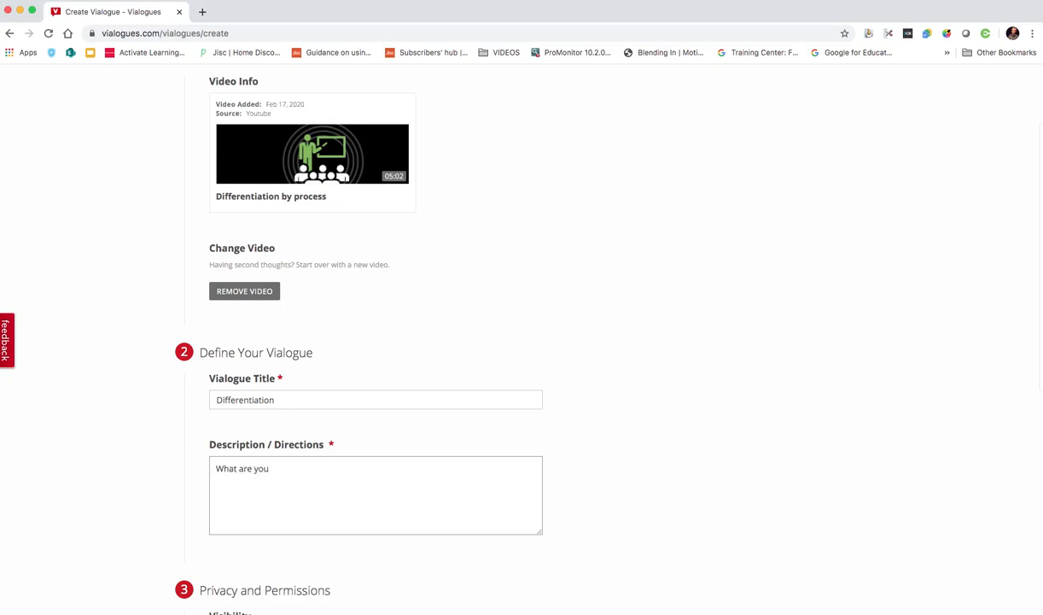
{"action": "type", "text": "r tho"}
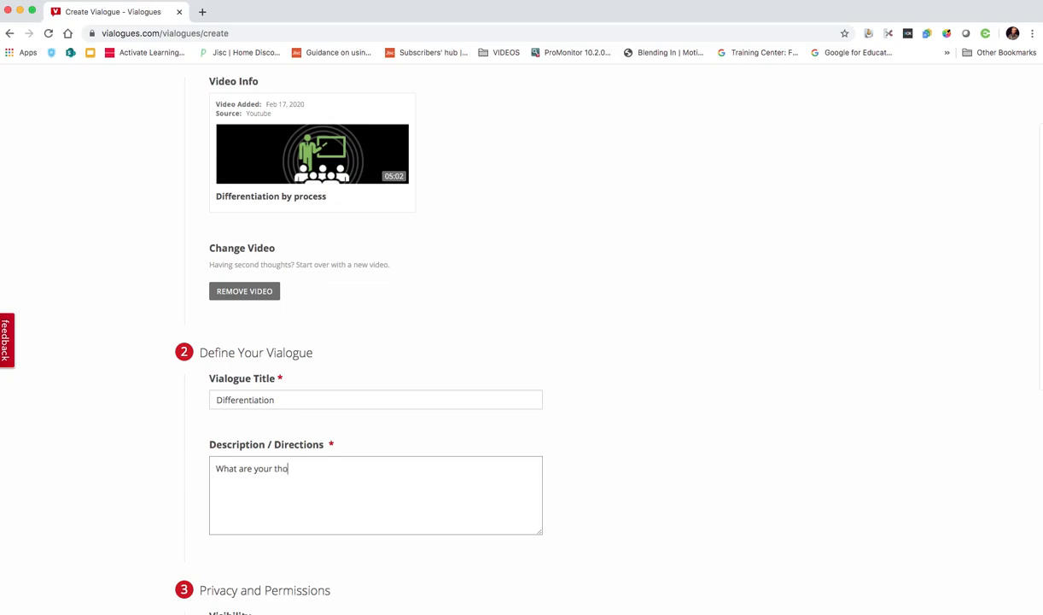
{"action": "type", "text": "ughts in re"}
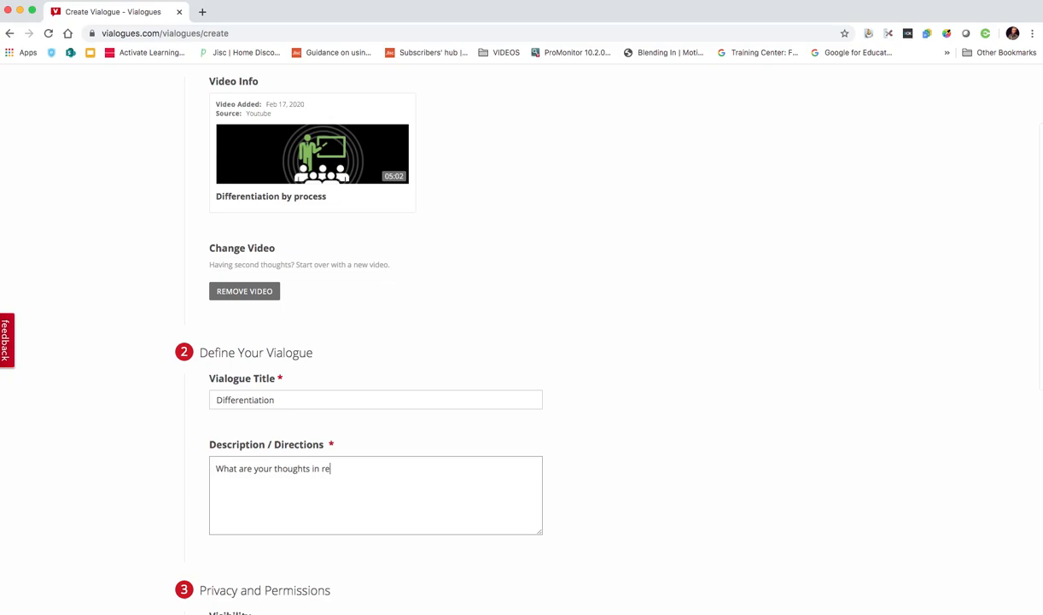
{"action": "type", "text": "altion"}
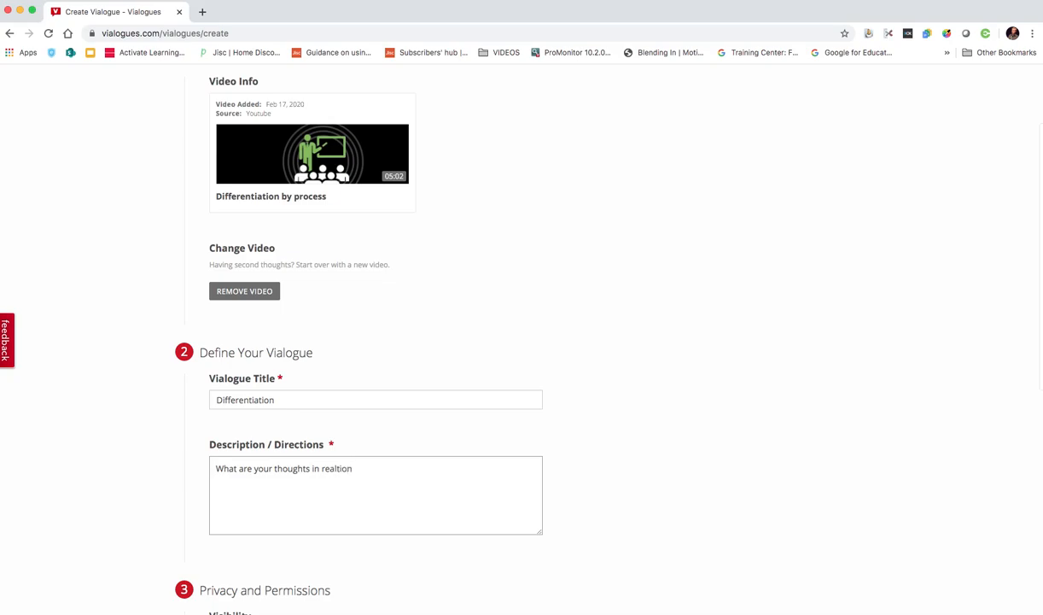
{"action": "key", "text": "Backspace"}
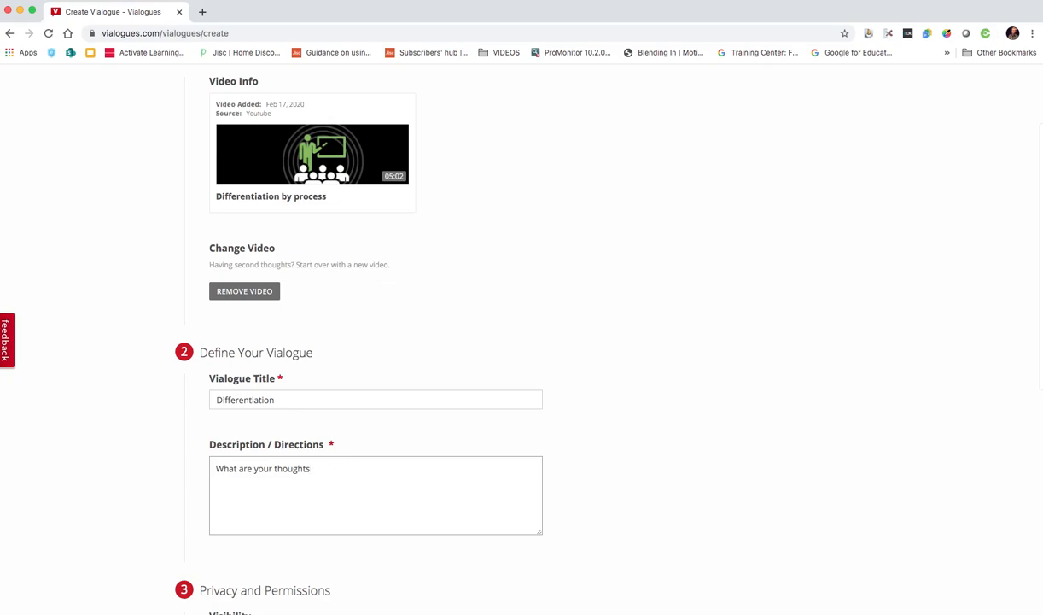
{"action": "type", "text": ", on"}
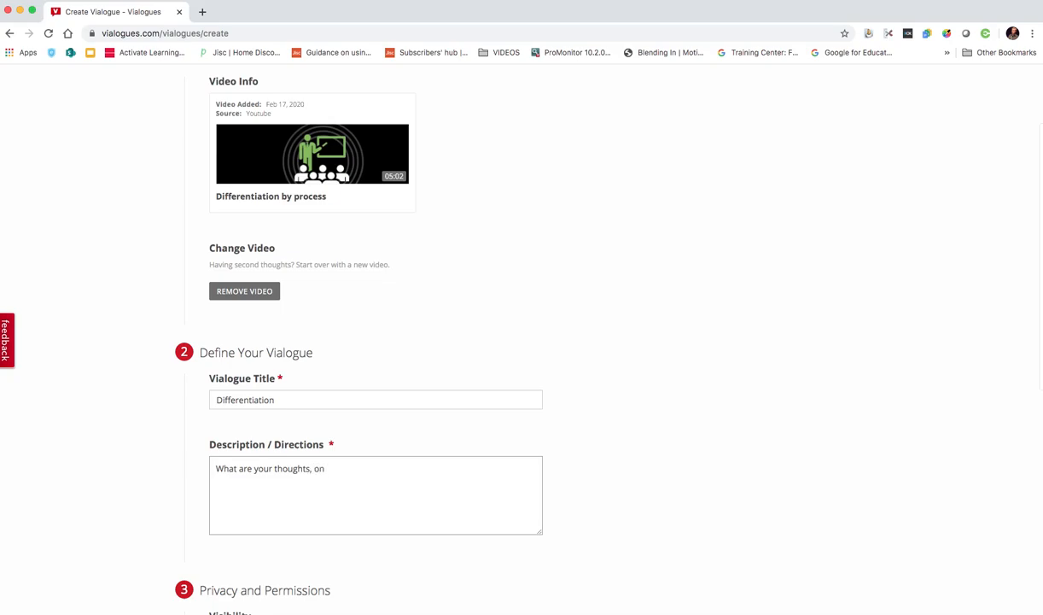
{"action": "type", "text": "how you"}
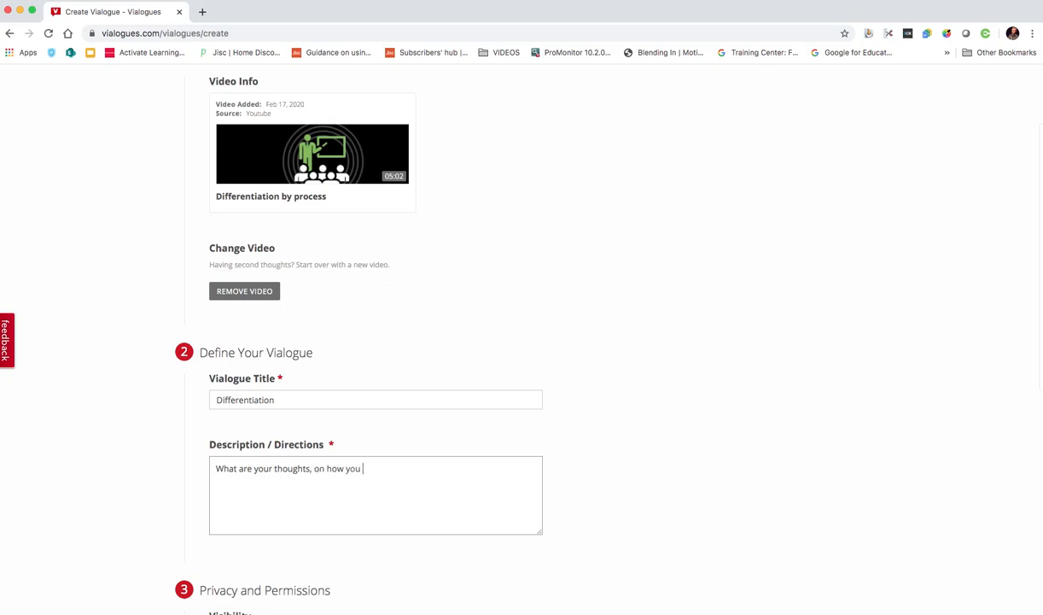
{"action": "type", "text": "ca"}
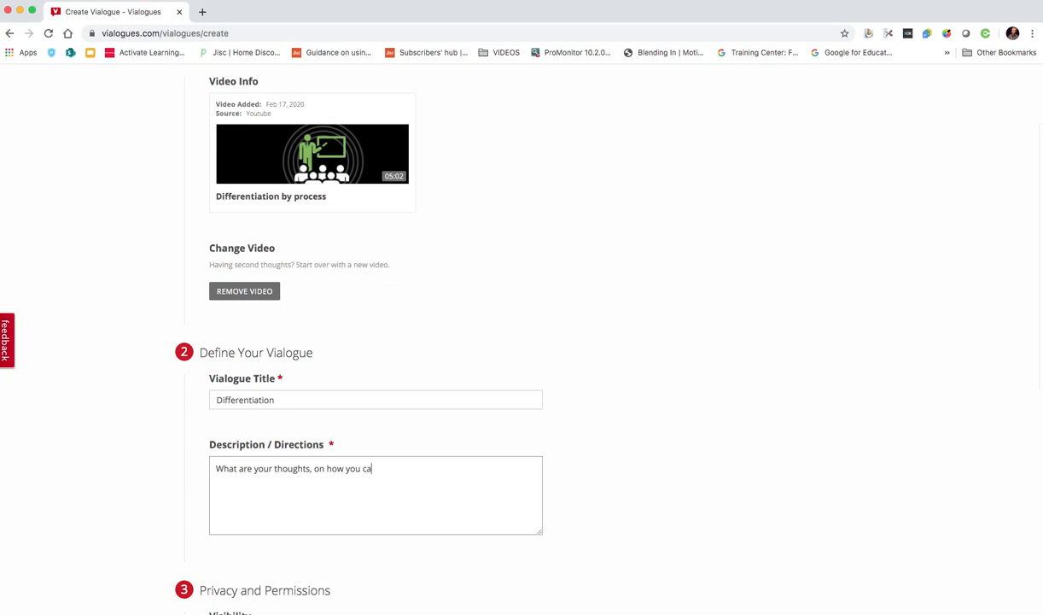
{"action": "type", "text": "n use"}
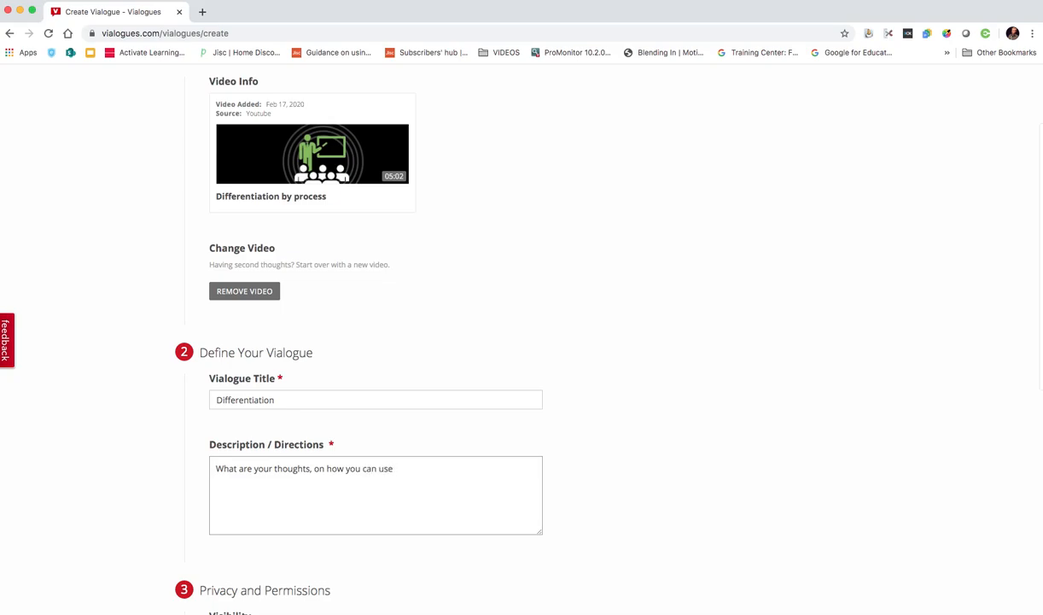
{"action": "type", "text": "Differenit"}
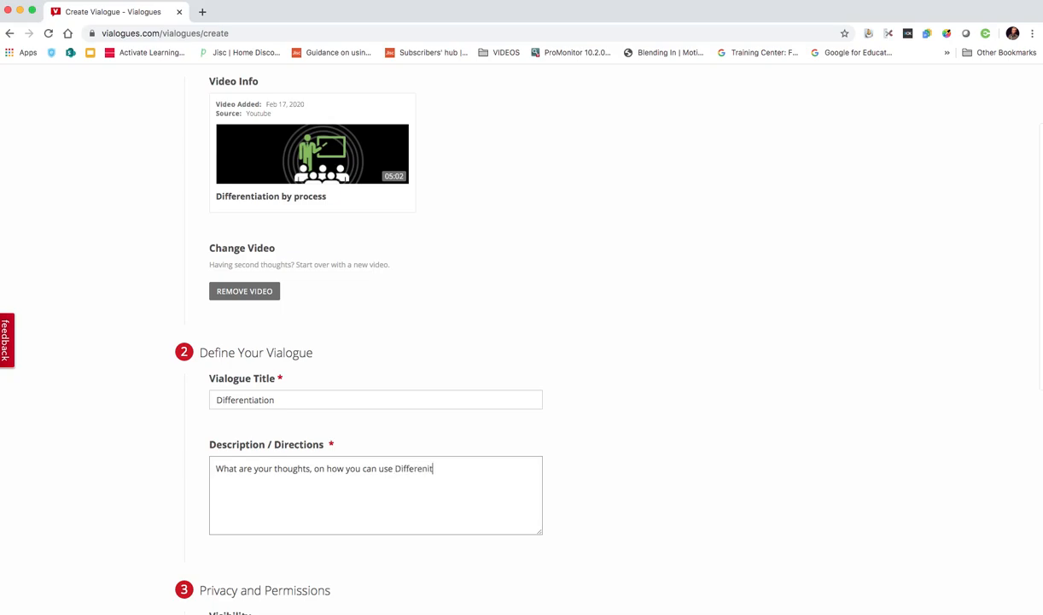
{"action": "type", "text": "ation"}
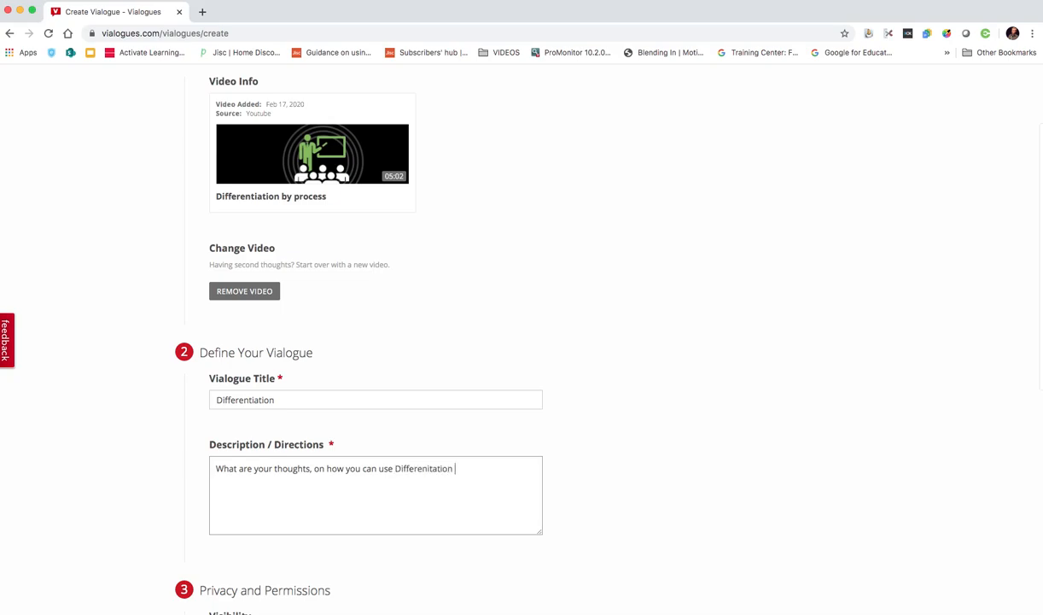
{"action": "type", "text": "by process"}
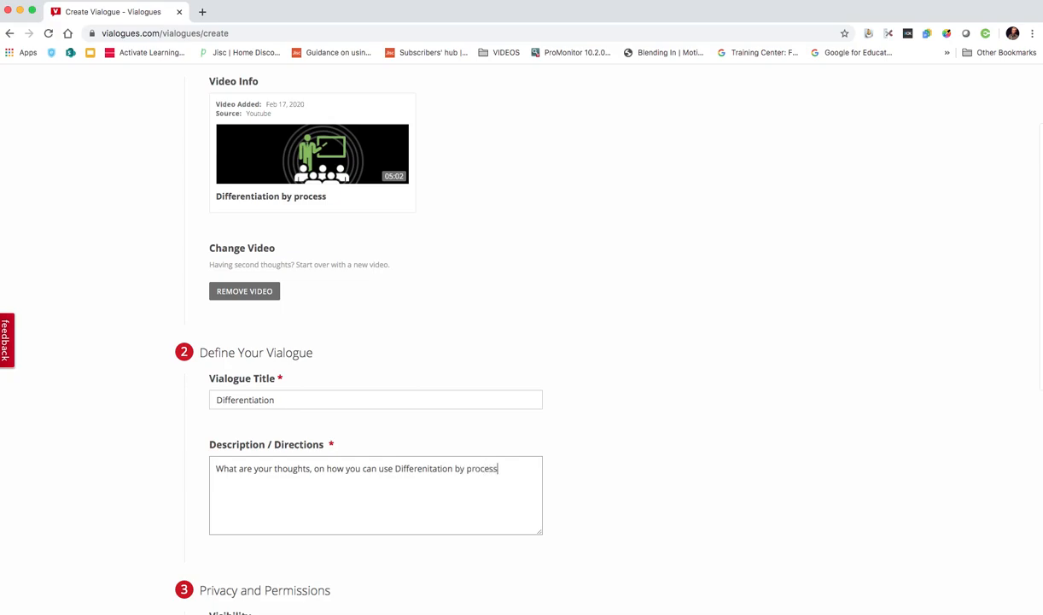
{"action": "type", "text": "in"}
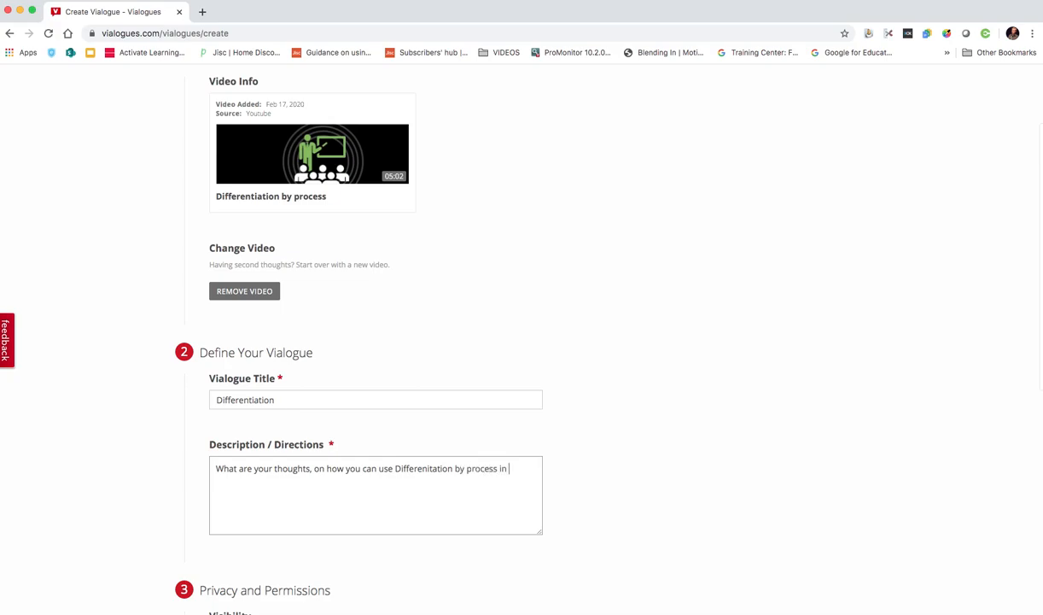
{"action": "type", "text": "your le"}
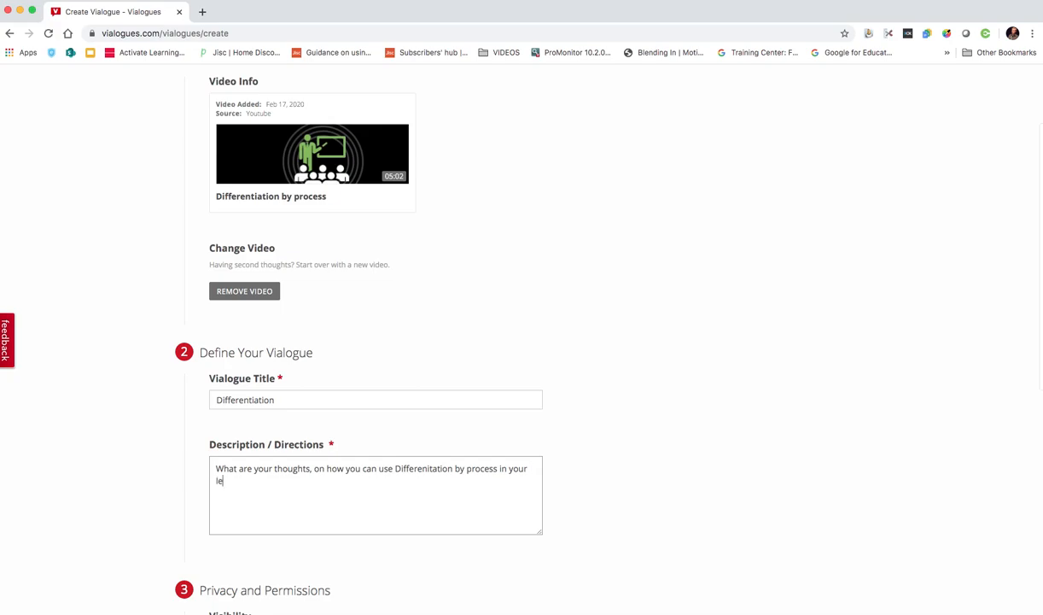
{"action": "type", "text": "ssons"}
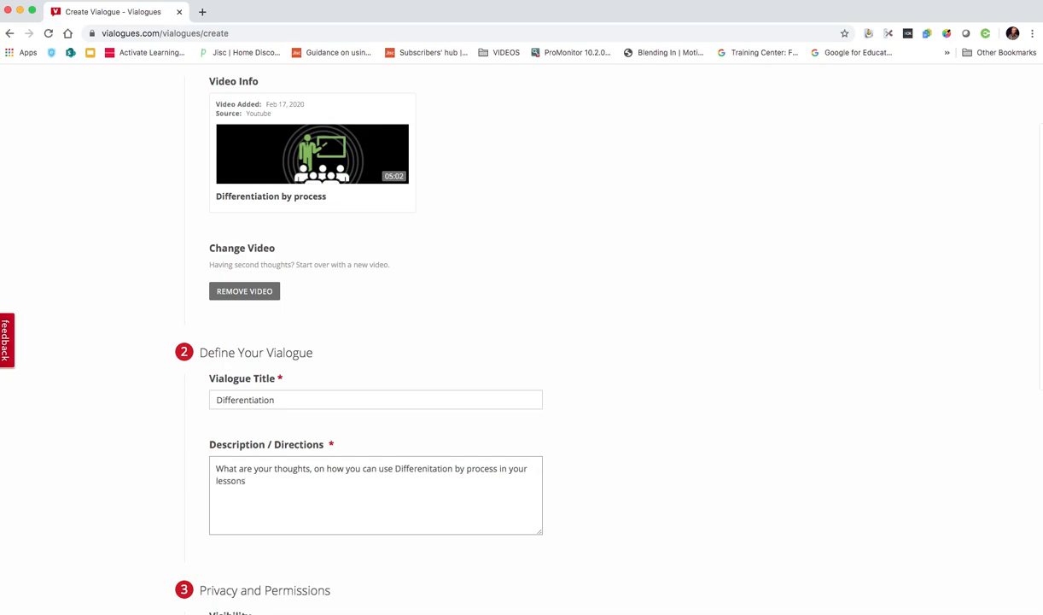
- Finish the description with '? Please provide examples'
{"action": "scroll", "scroll_direction": "down", "scroll_amount": 3}
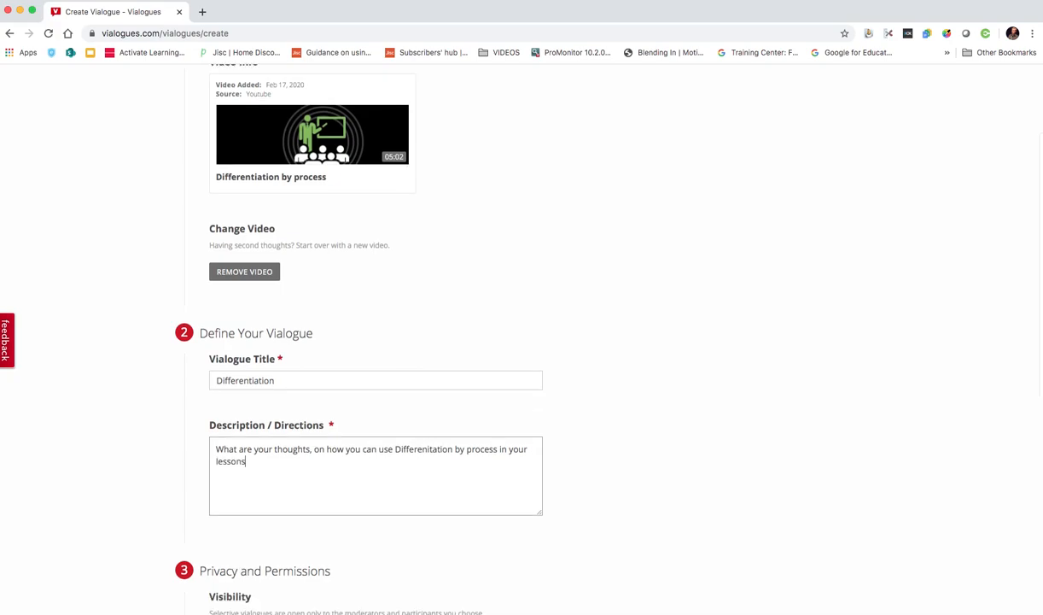
{"action": "scroll", "scroll_direction": "down", "scroll_amount": 3}
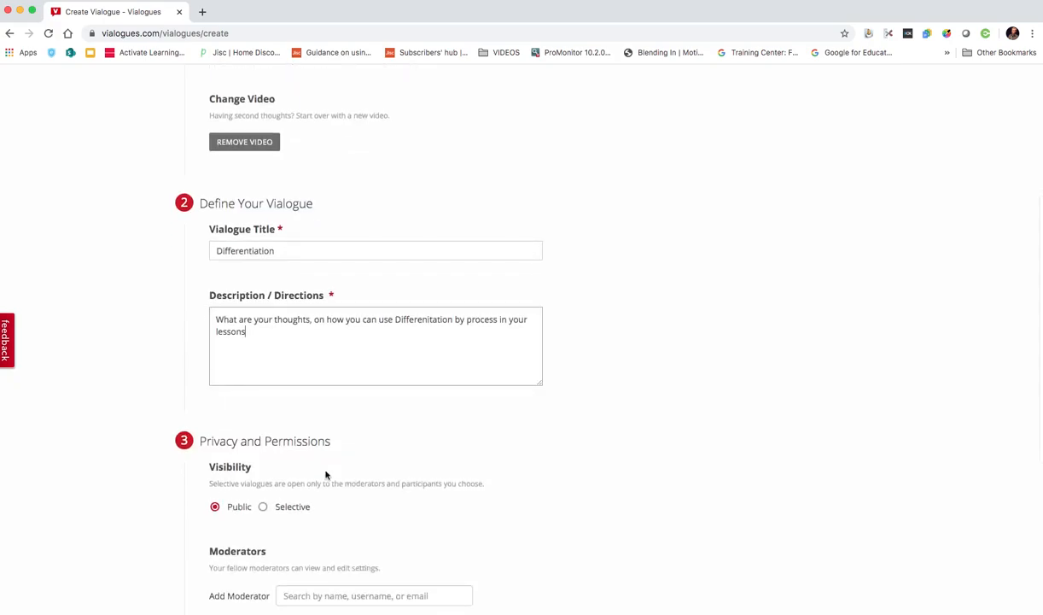
{"action": "scroll", "scroll_direction": "down", "scroll_amount": 3}
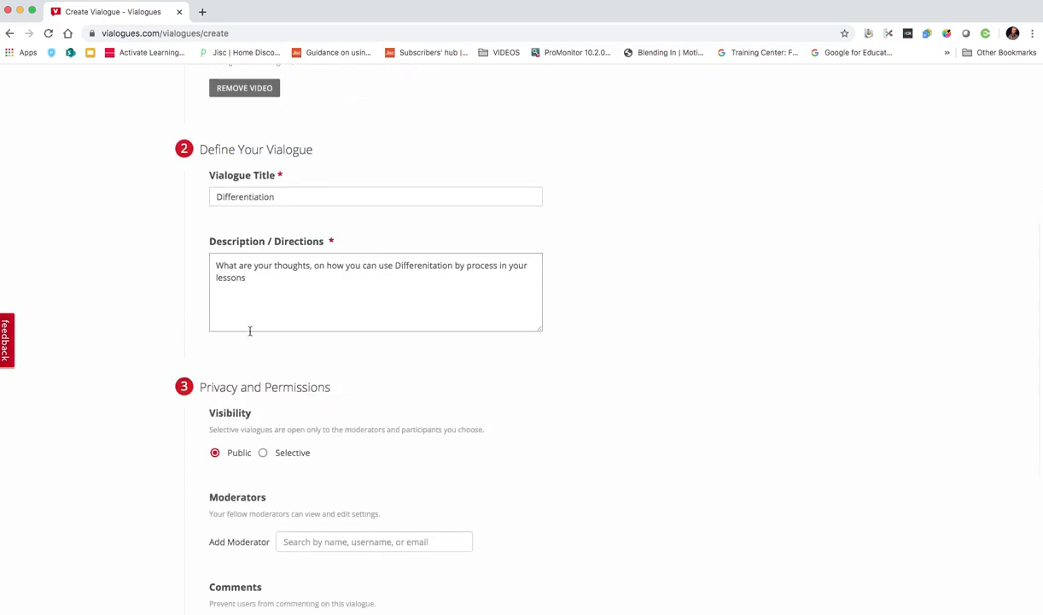
{"action": "type", "text": "?"}
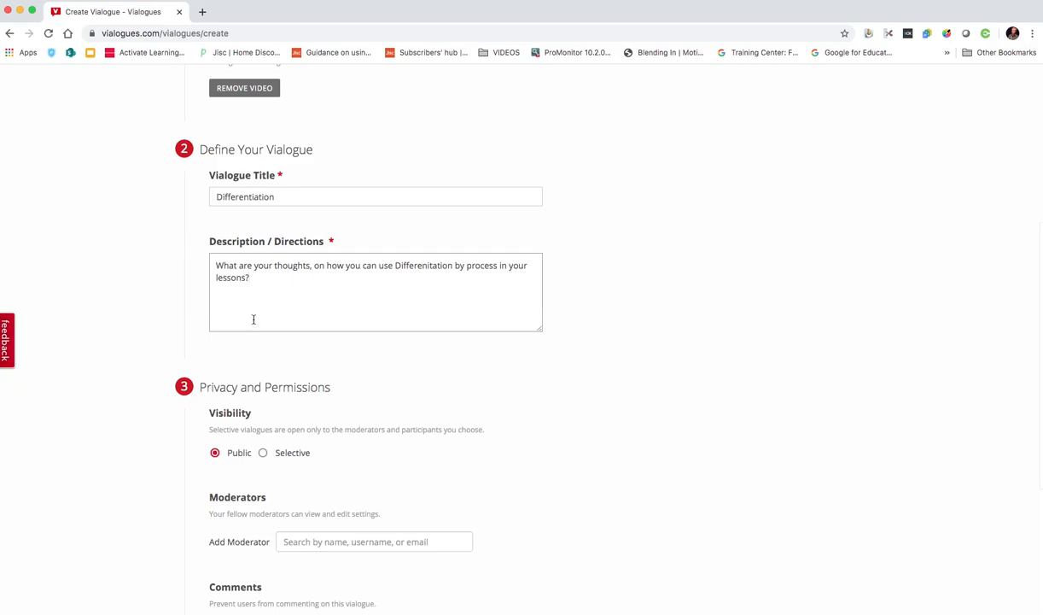
{"action": "type", "text": "Ple"}
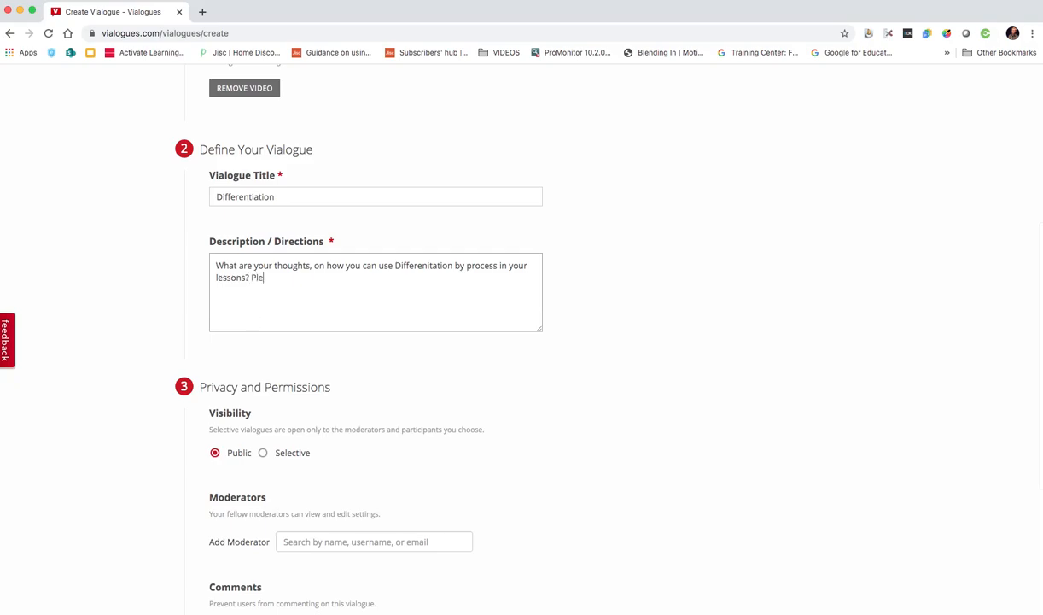
{"action": "type", "text": "ase provide exam"}
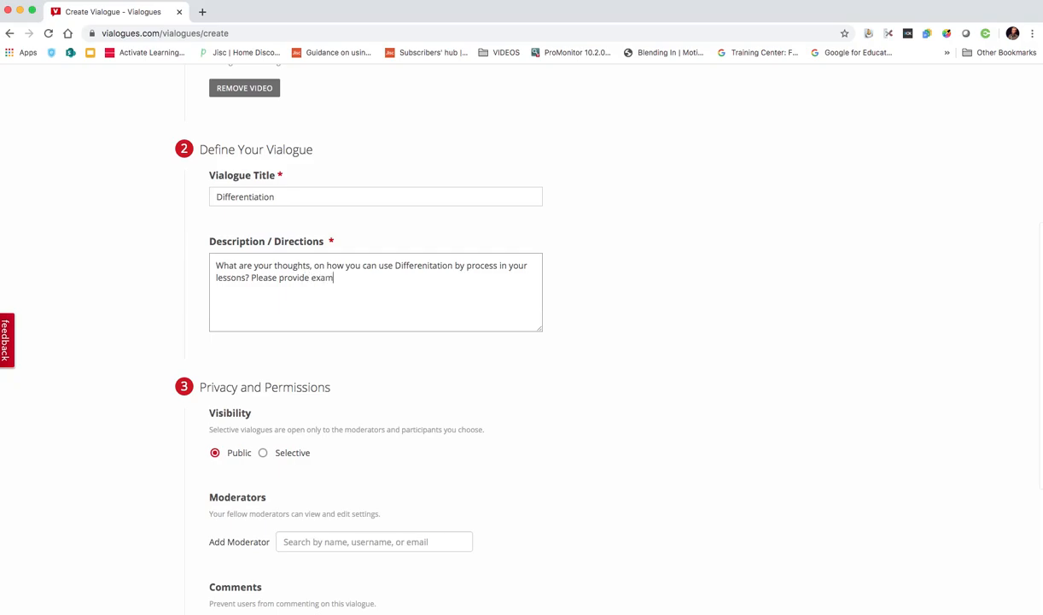
{"action": "type", "text": "ples"}
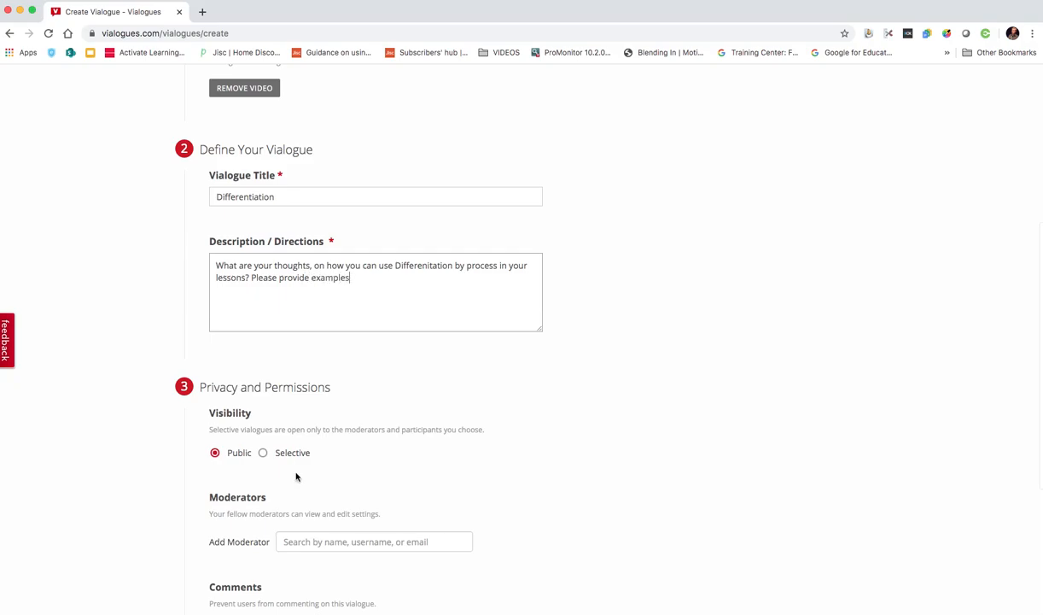
{"action": "left_click", "coordinate": [263, 452]}
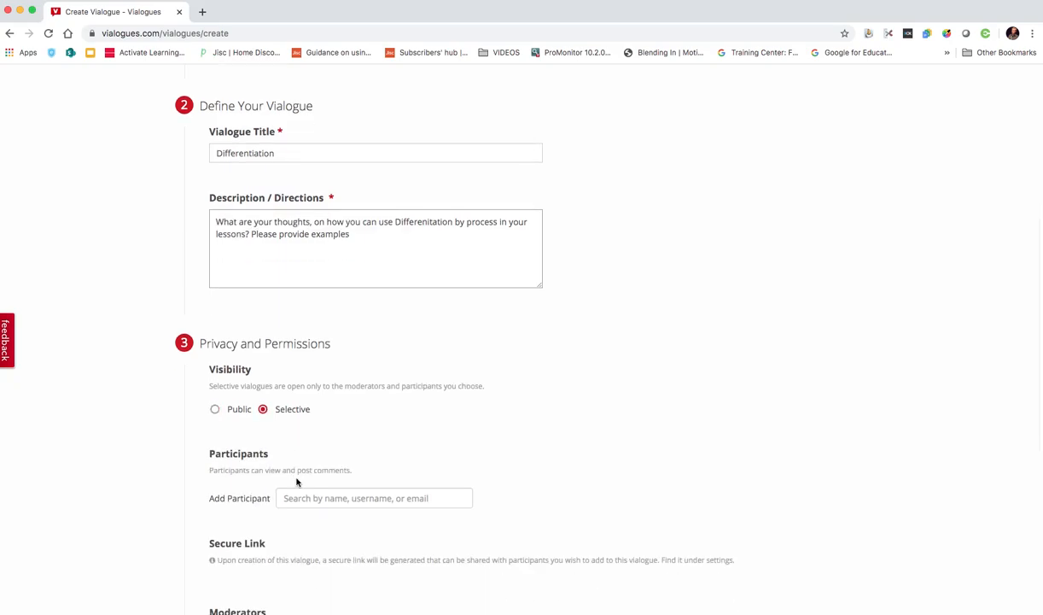
{"action": "mouse_move", "coordinate": [218, 420]}
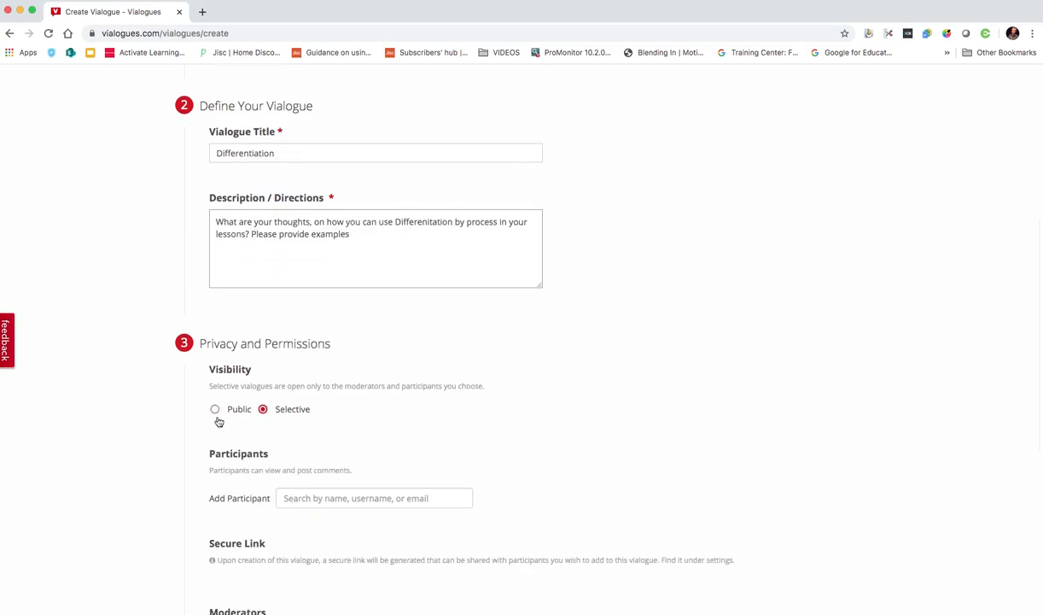
{"action": "left_click", "coordinate": [215, 410]}
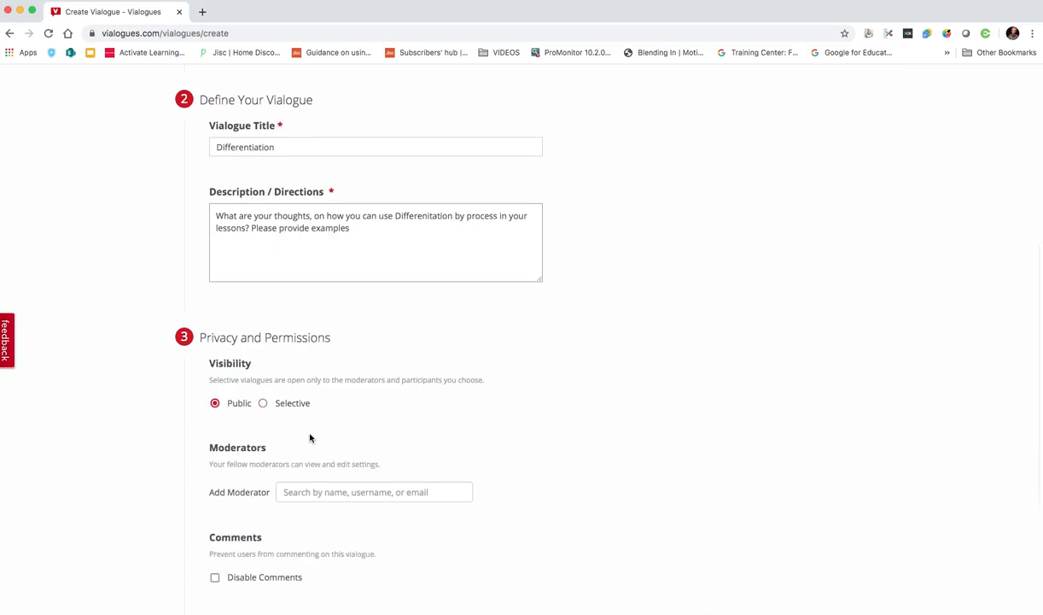
{"action": "scroll", "scroll_direction": "down", "scroll_amount": 3}
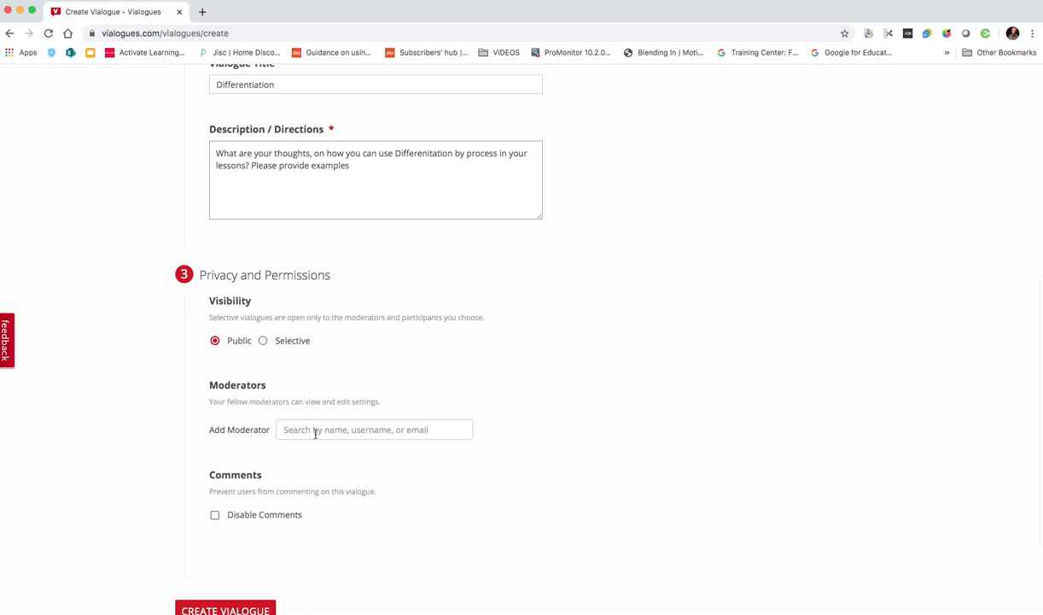
{"action": "scroll", "scroll_direction": "down", "scroll_amount": 3}
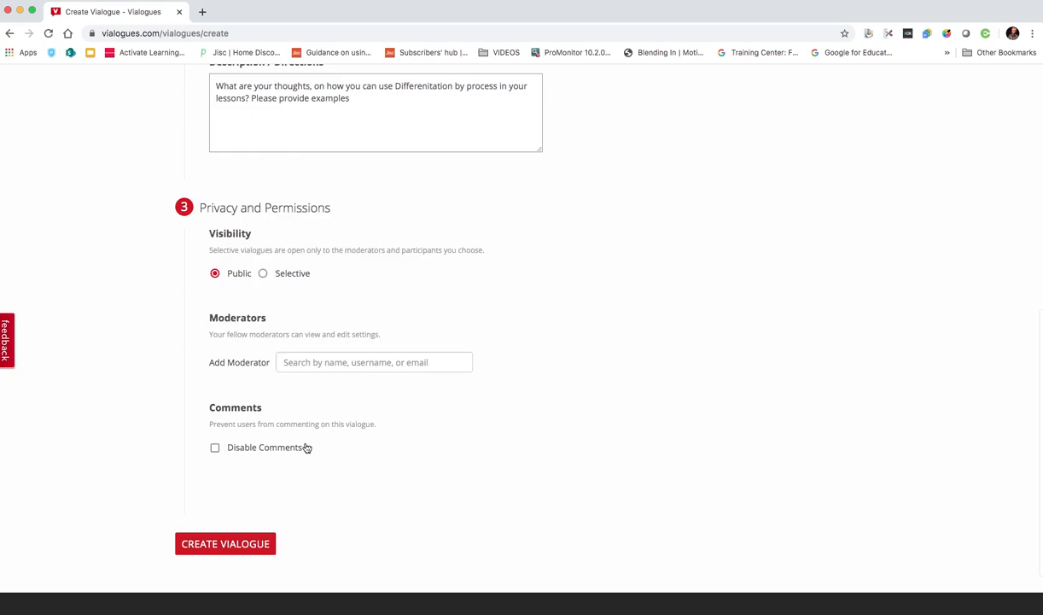
{"action": "mouse_move", "coordinate": [321, 439]}
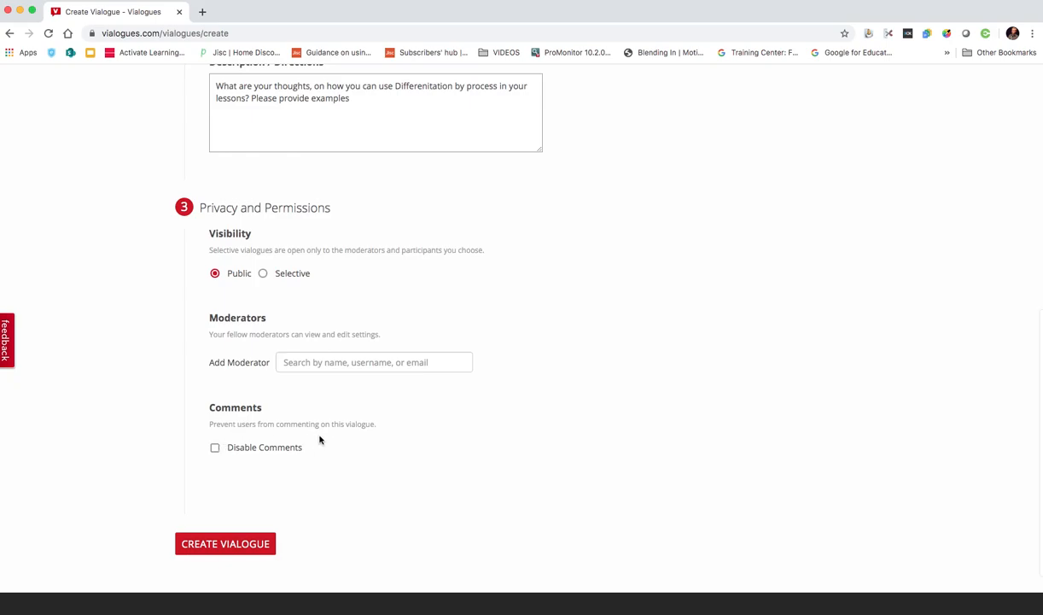
{"action": "mouse_move", "coordinate": [235, 437]}
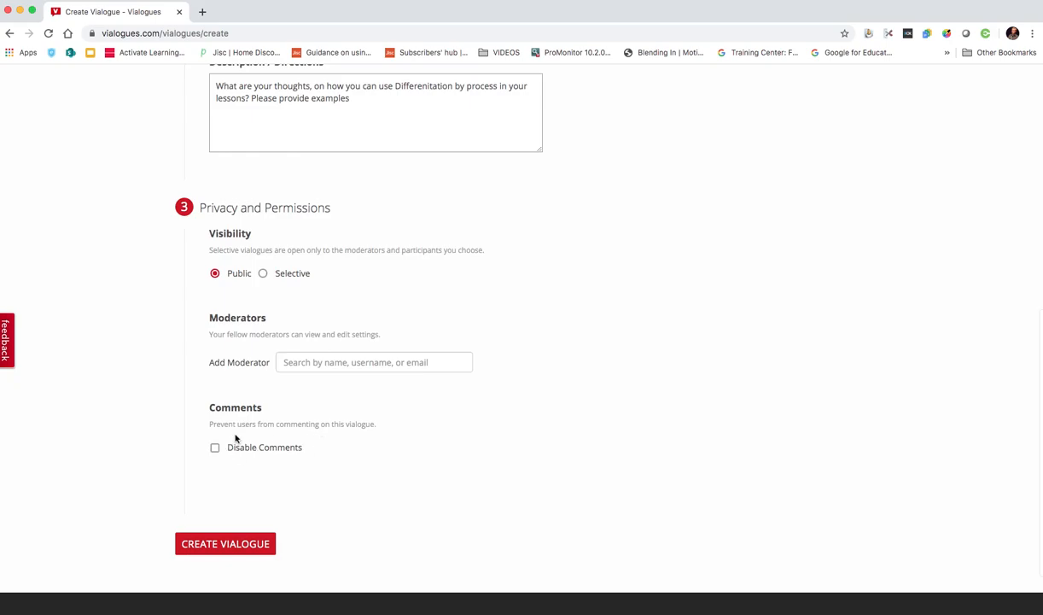
{"action": "mouse_move", "coordinate": [244, 439]}
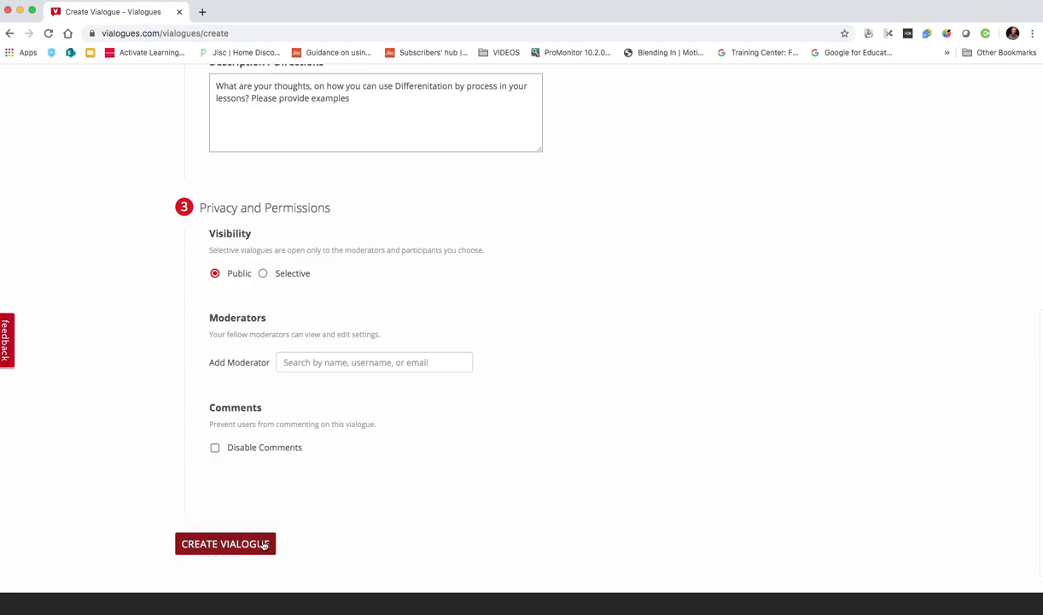
- Create the public Differentiation vialogue and switch to the NEW POLL form on its page
{"action": "left_click", "coordinate": [225, 543]}
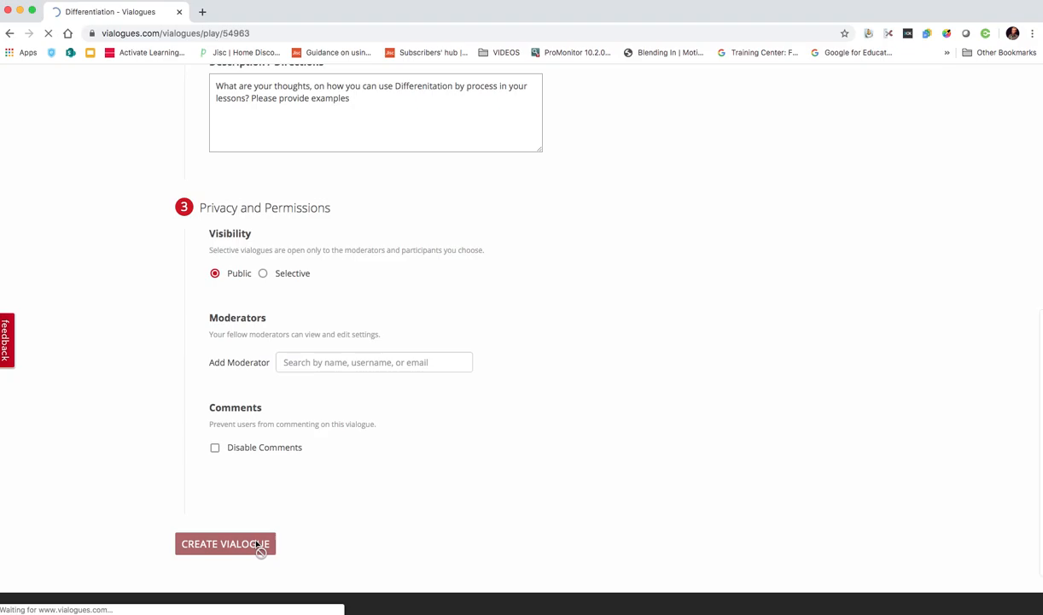
{"action": "left_click", "coordinate": [225, 543]}
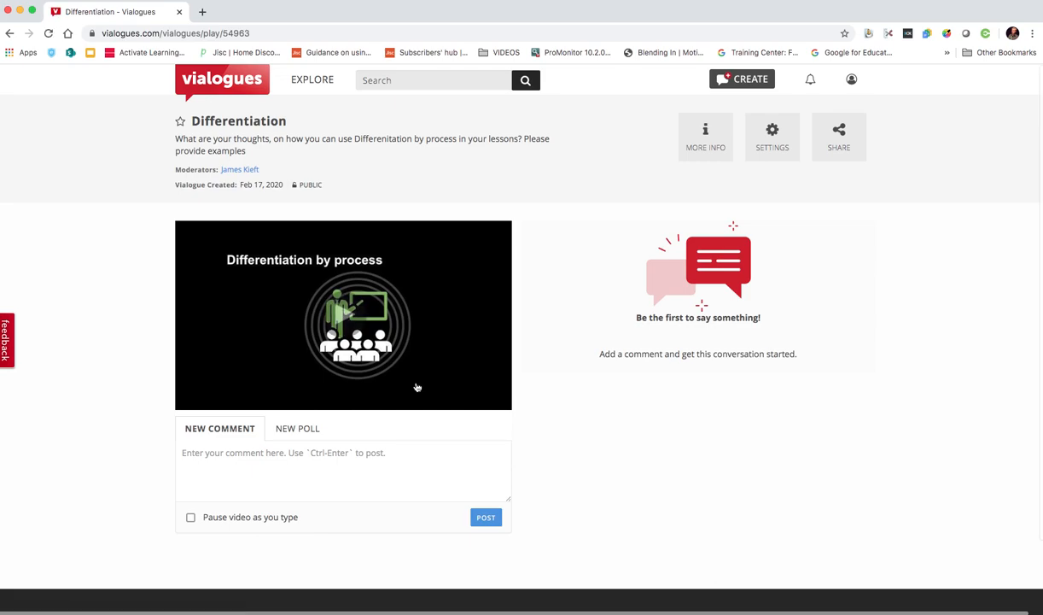
{"action": "left_click", "coordinate": [297, 427]}
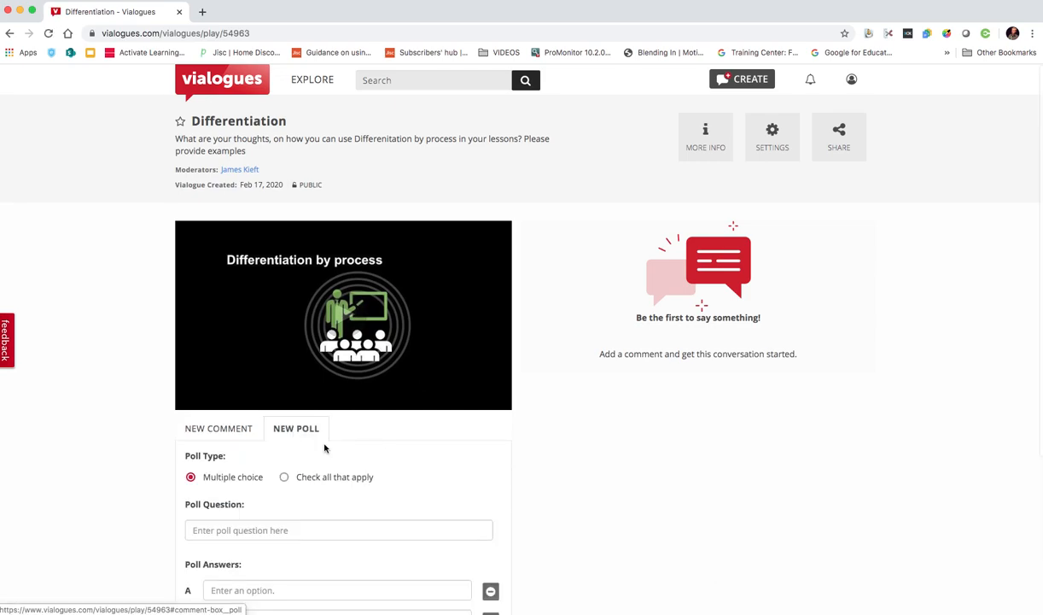
- Try the poll question and answer fields, leaving the poll form empty
{"action": "scroll", "scroll_direction": "down", "scroll_amount": 3}
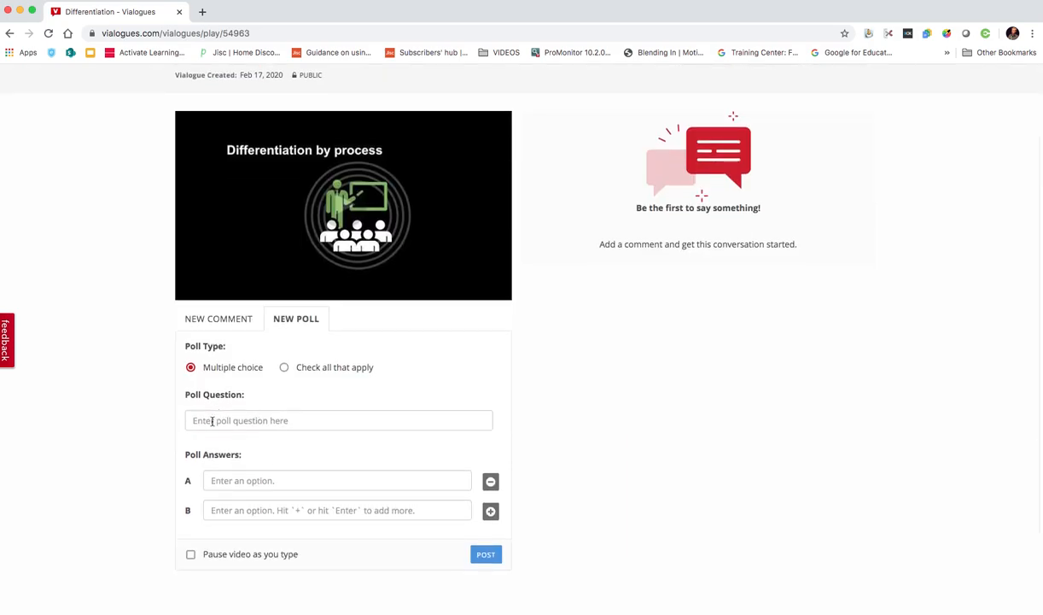
{"action": "type", "text": "@00000"}
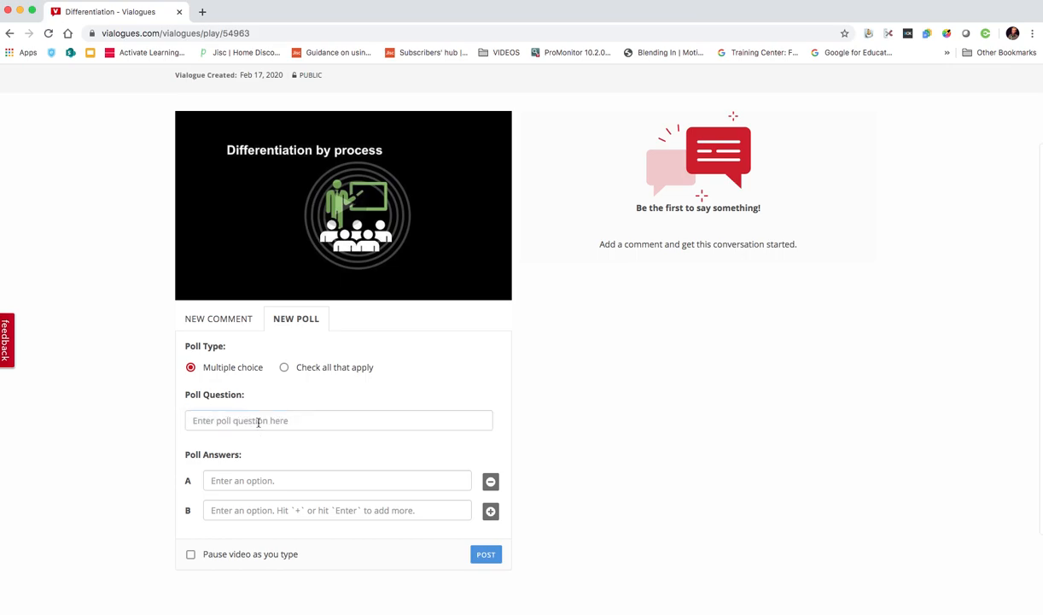
{"action": "type", "text": "@0000"}
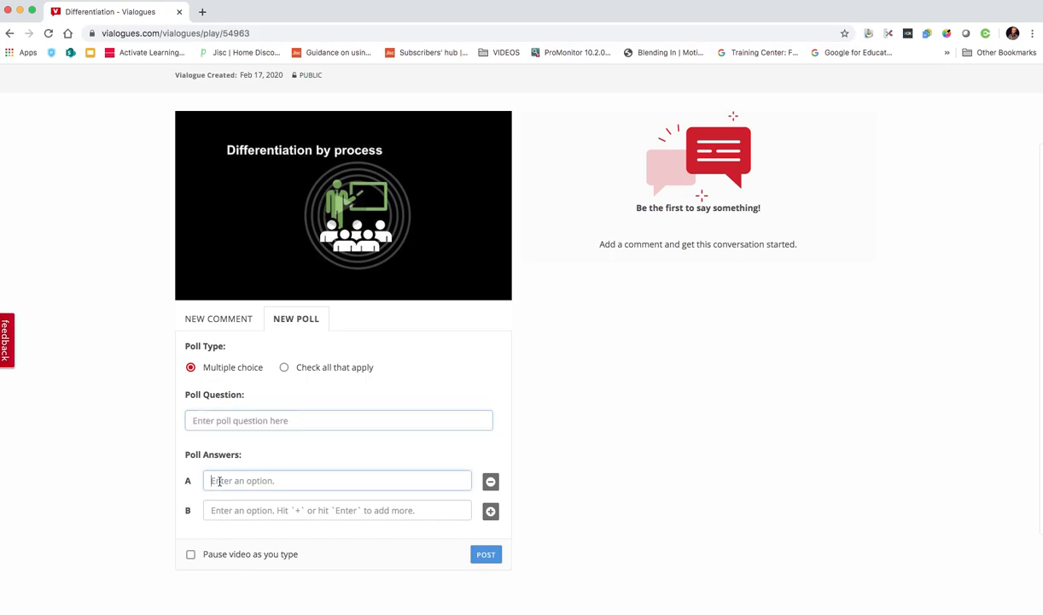
{"action": "left_click", "coordinate": [338, 480]}
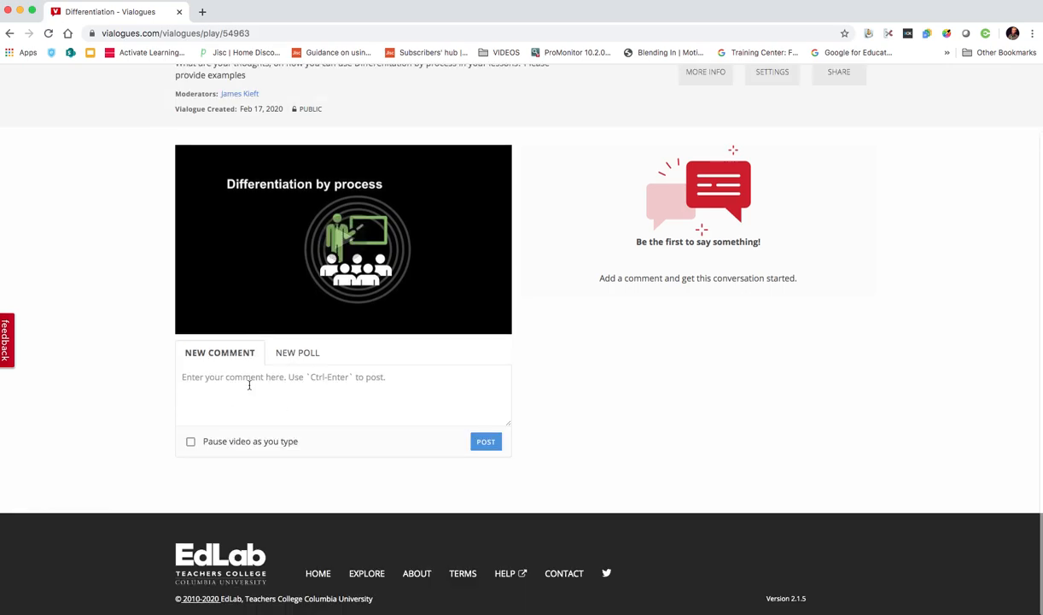
{"action": "left_click", "coordinate": [343, 239]}
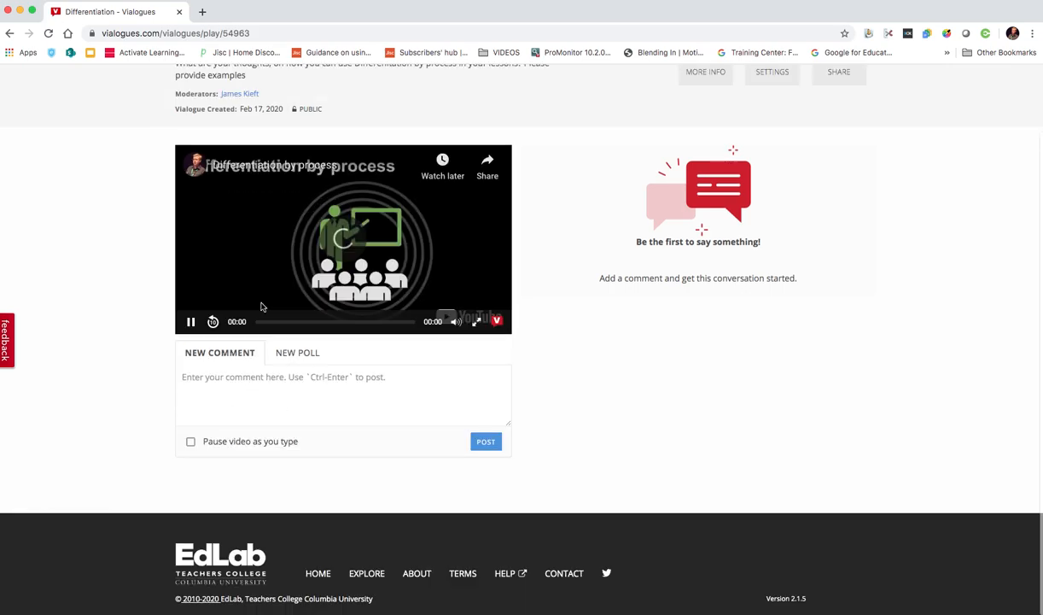
{"action": "left_click", "coordinate": [191, 321]}
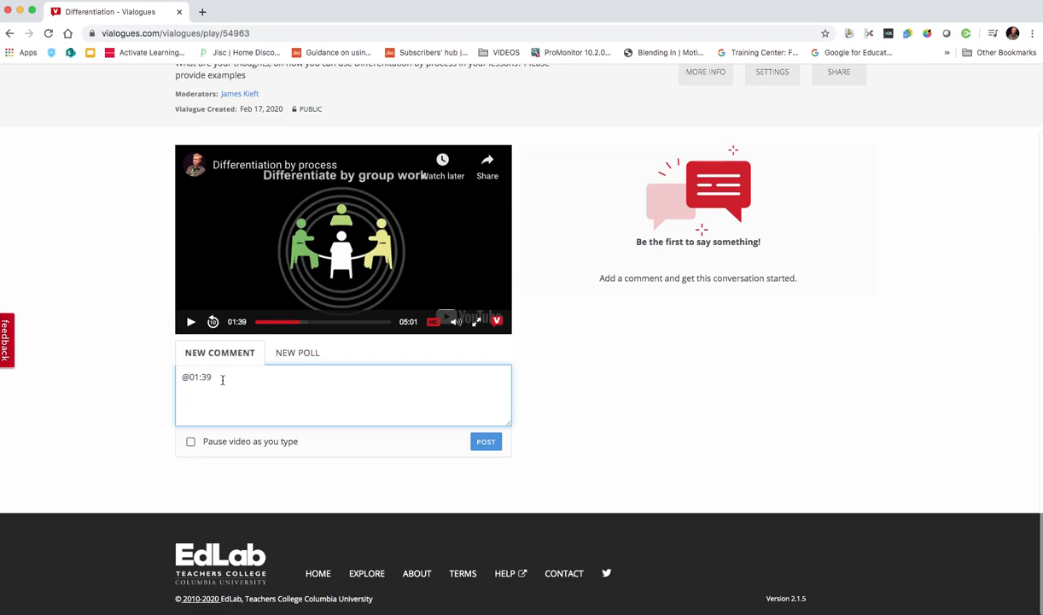
- Post the comment 'james demo' stamped at 01:39 to the conversation
{"action": "type", "text": "jem"}
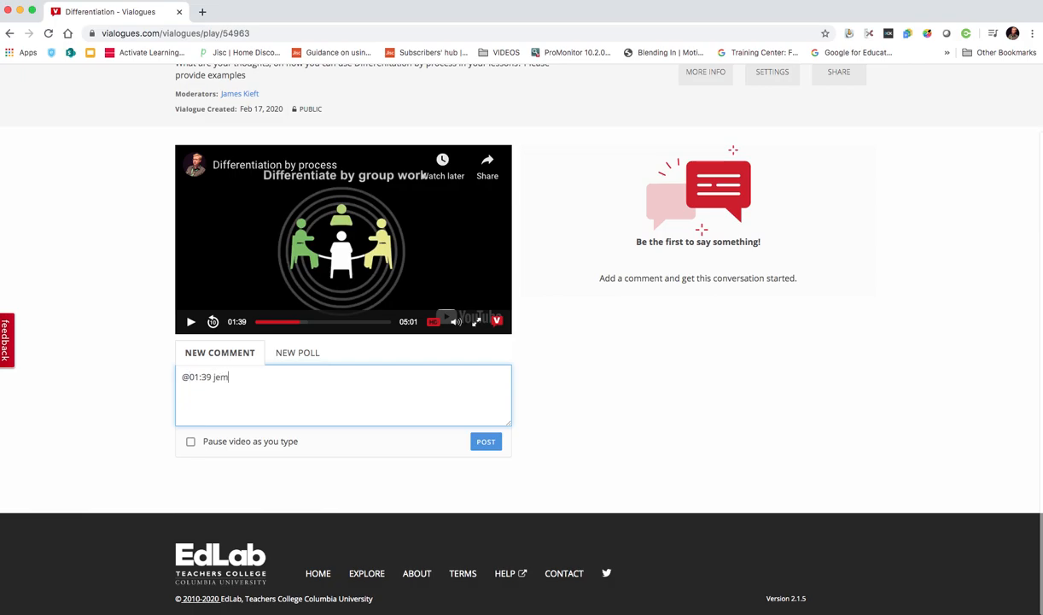
{"action": "type", "text": "ames d"}
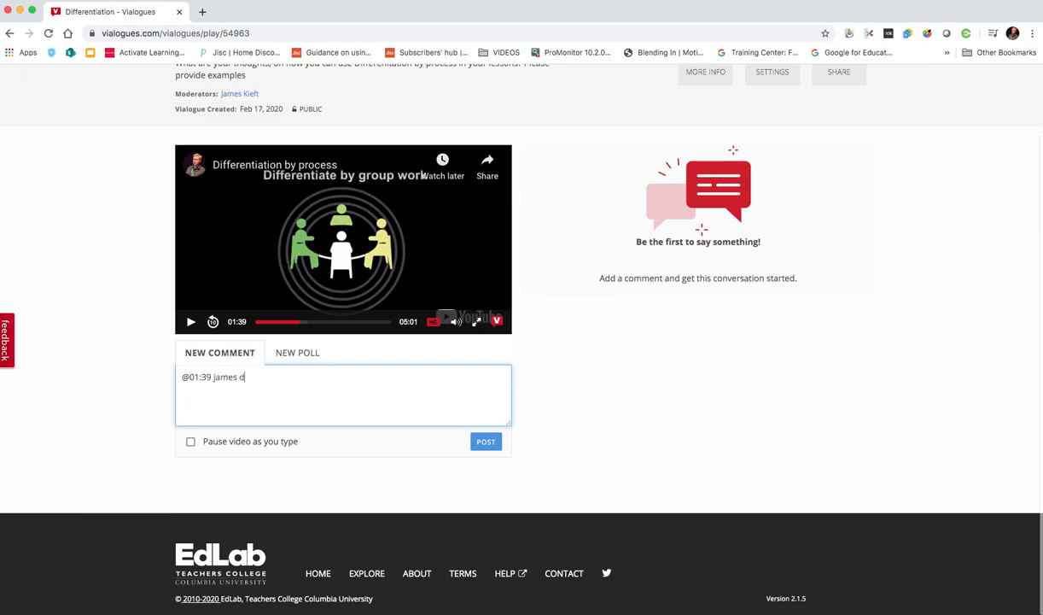
{"action": "type", "text": "emo"}
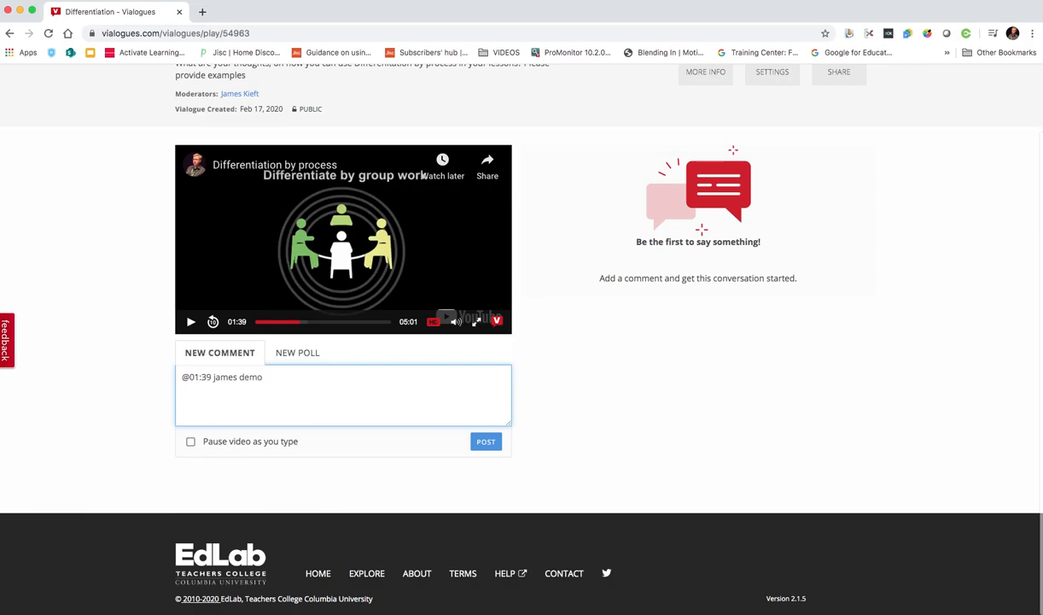
{"action": "key", "text": "Backspace"}
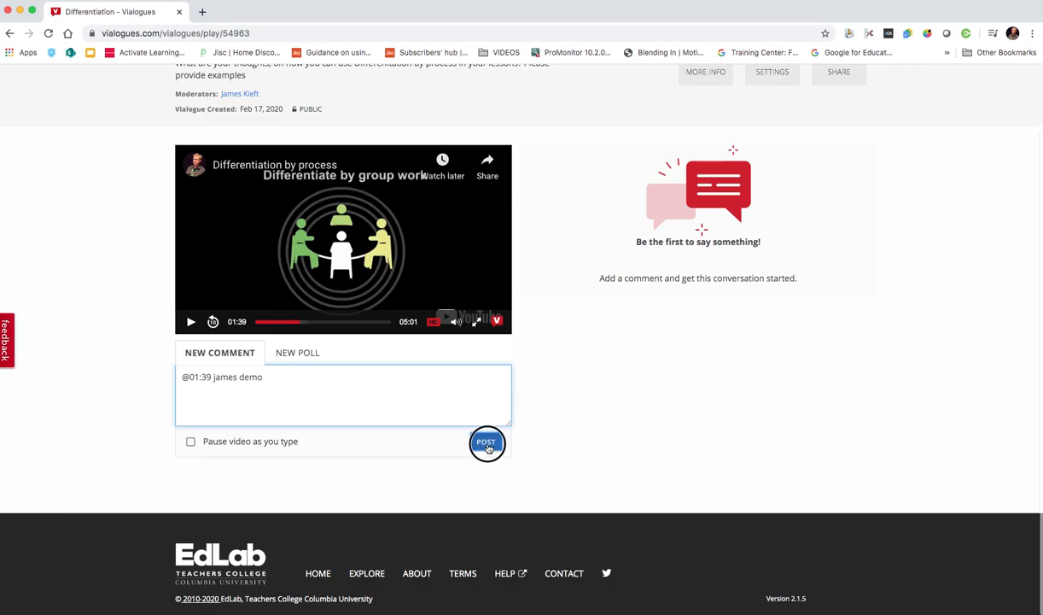
{"action": "left_click", "coordinate": [485, 444]}
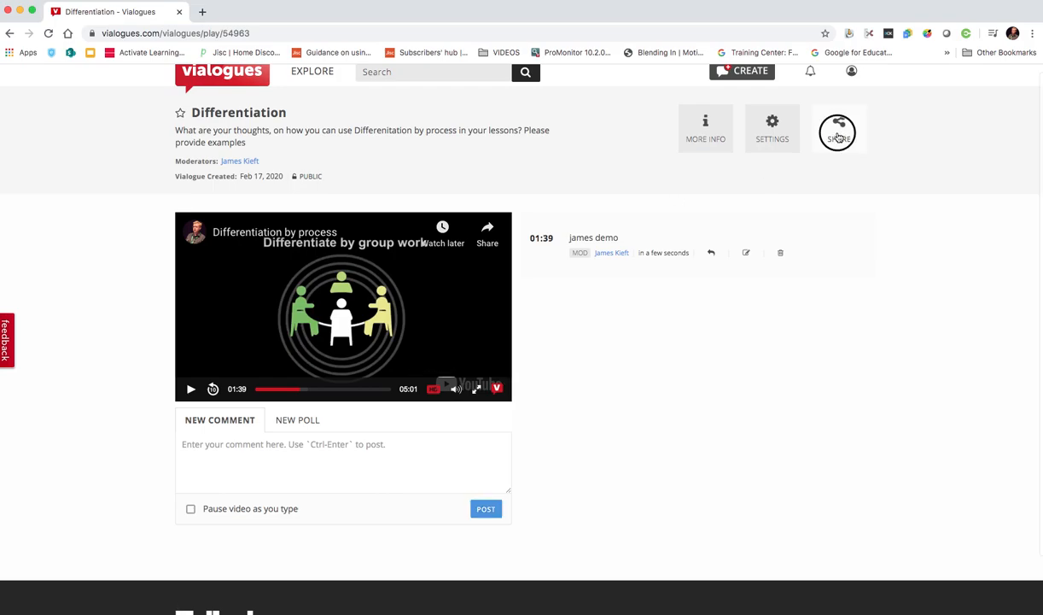
- Show the Share Vialogue panel with its direct link and embed code
{"action": "left_click", "coordinate": [837, 128]}
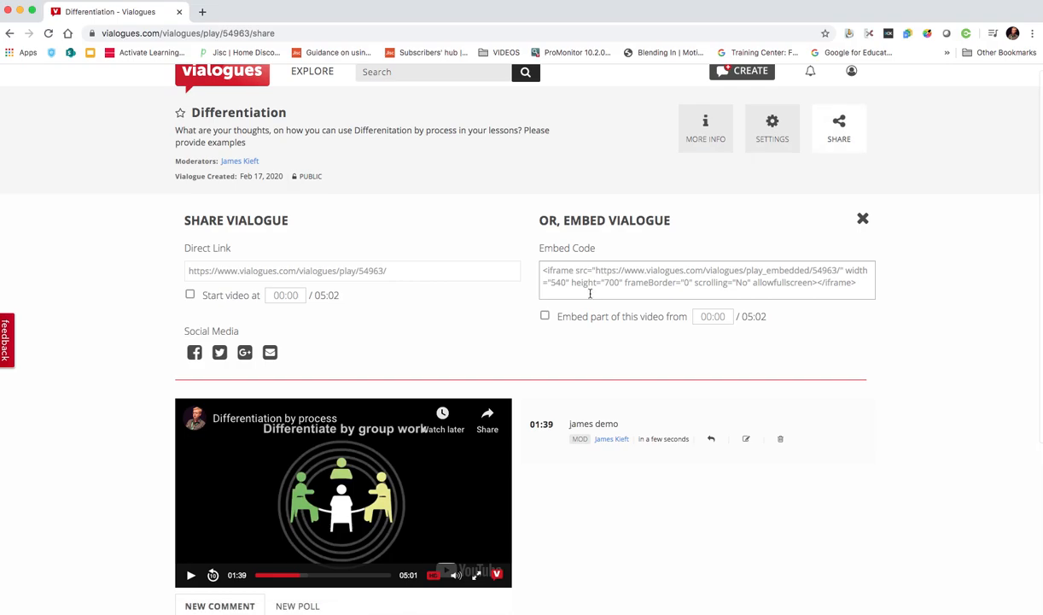
{"action": "mouse_move", "coordinate": [543, 271]}
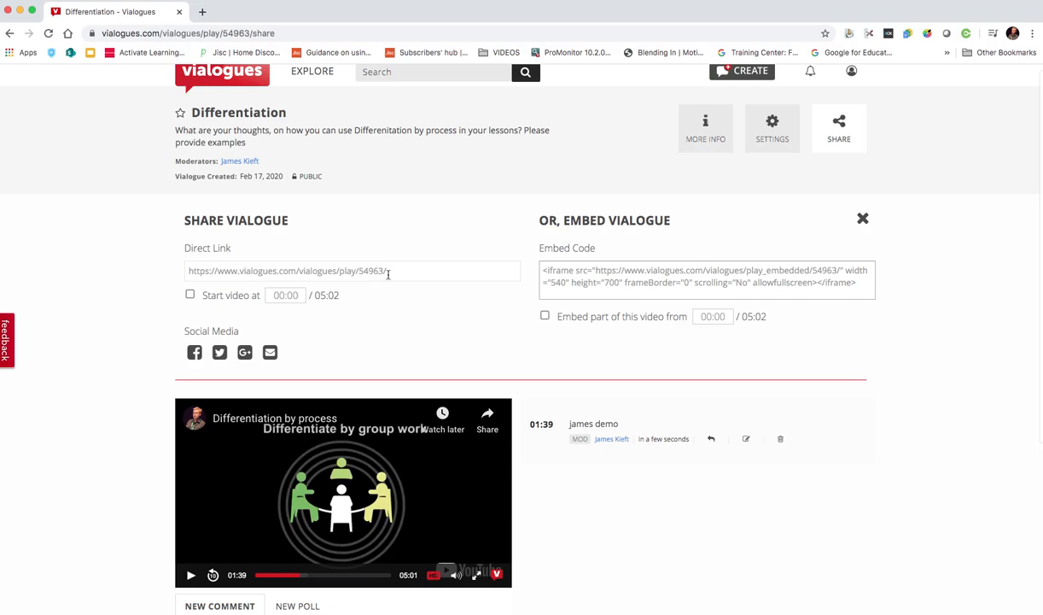
{"action": "mouse_move", "coordinate": [247, 321]}
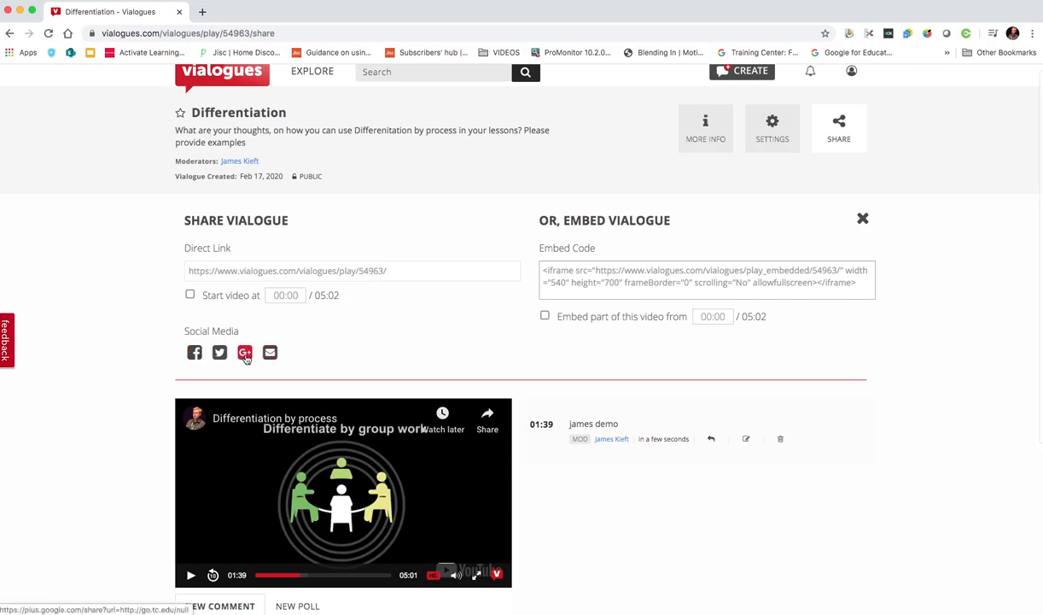
{"action": "mouse_move", "coordinate": [611, 309]}
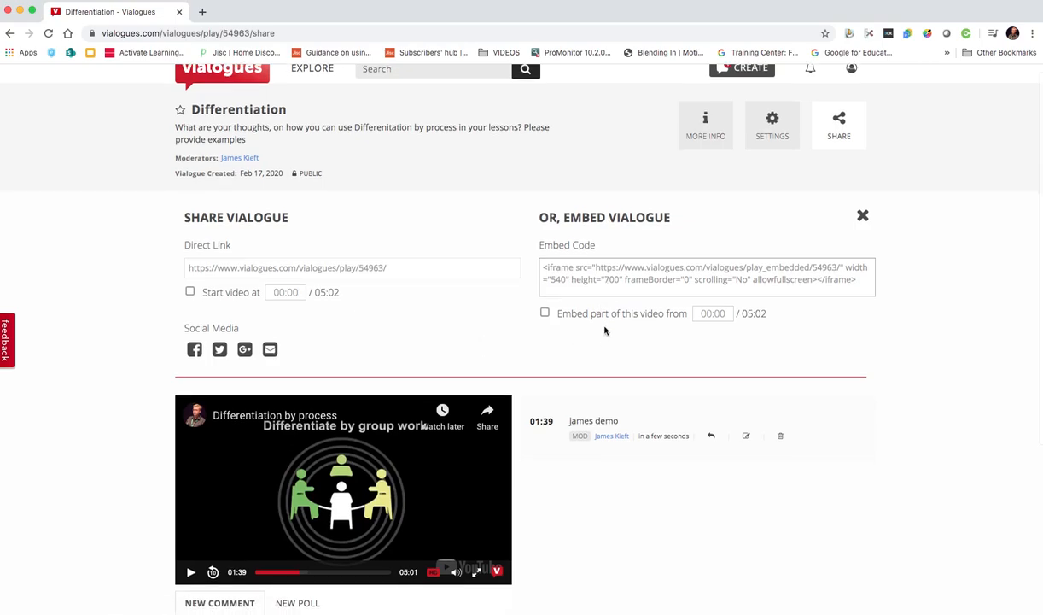
- Review the Differentiation vialogue's settings panel from top to bottom
{"action": "left_click", "coordinate": [771, 123]}
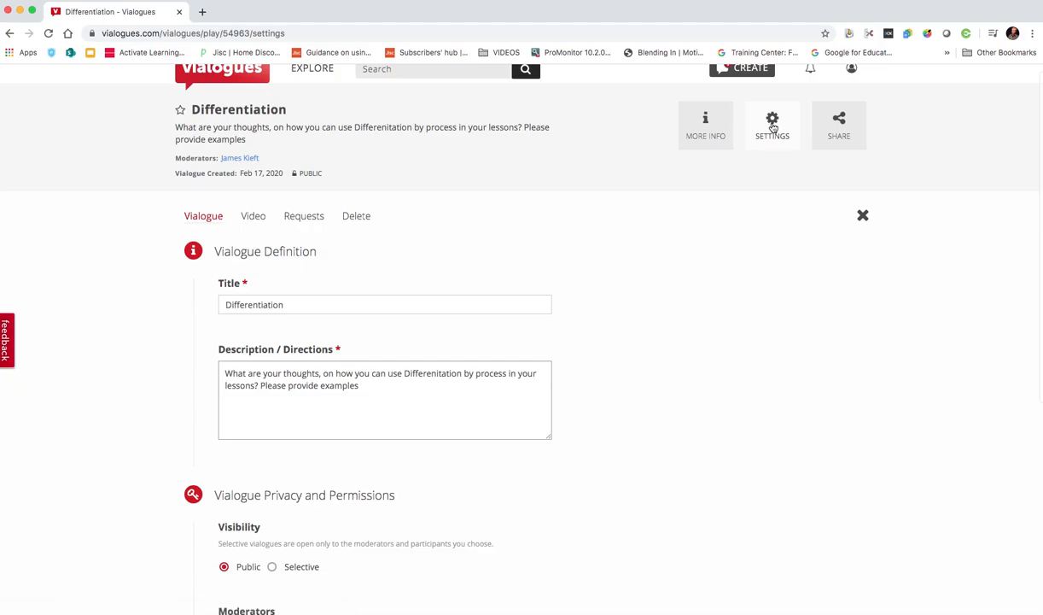
{"action": "scroll", "scroll_direction": "down", "scroll_amount": 3}
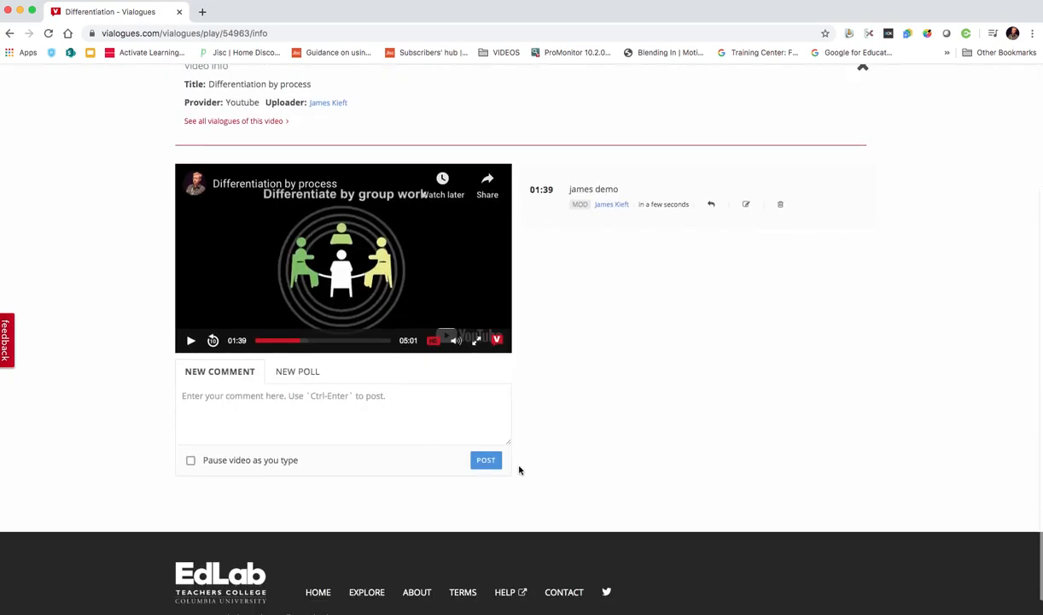
{"action": "scroll", "scroll_direction": "up", "scroll_amount": 3}
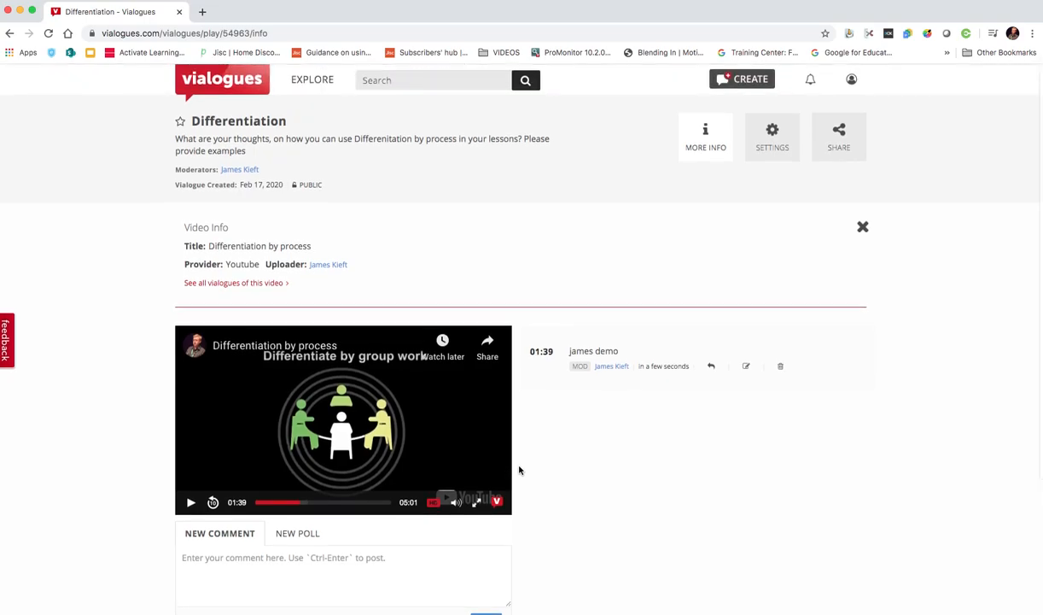